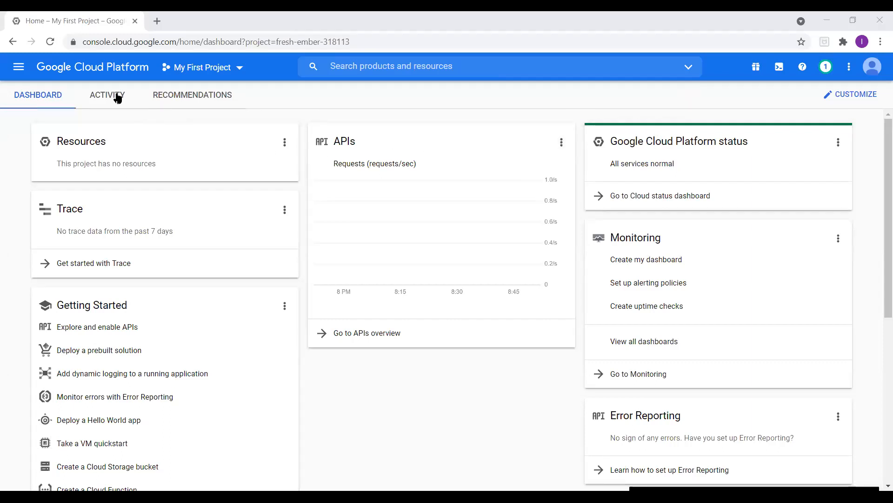
{"action": "mouse_move", "coordinate": [18, 67]}
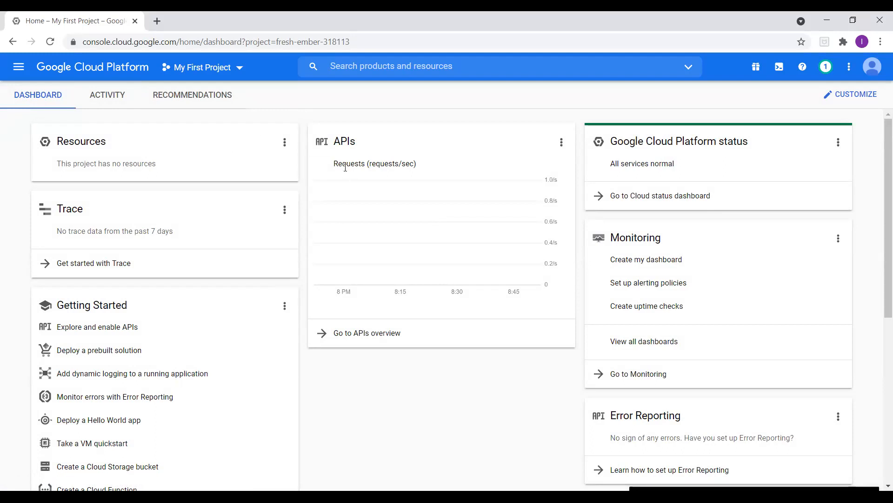
{"action": "mouse_move", "coordinate": [329, 120]}
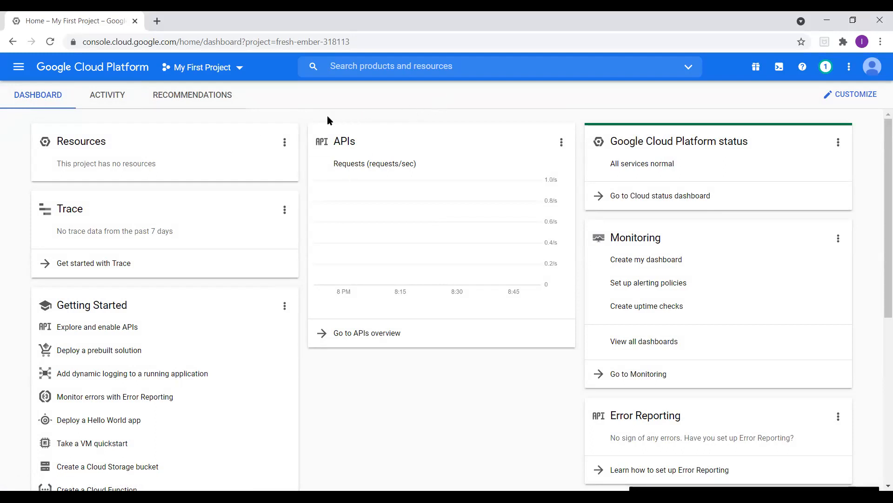
{"action": "mouse_move", "coordinate": [308, 118]}
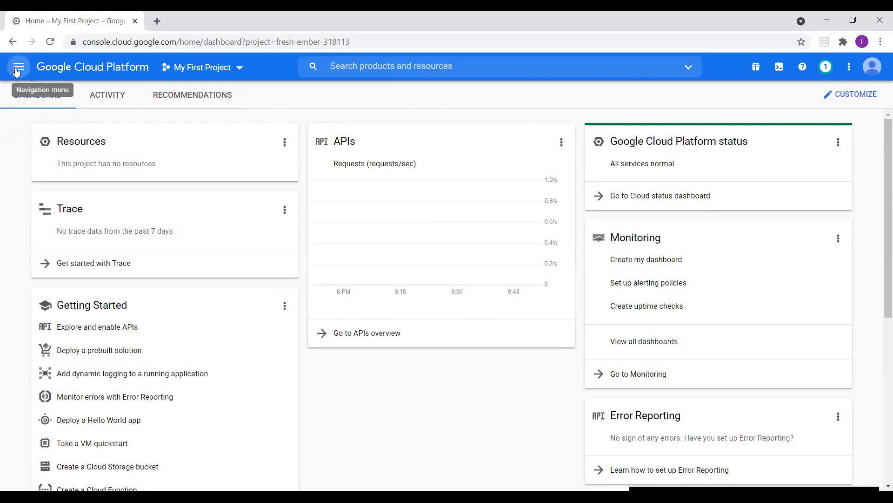
Reveal the Storage services and Cloud Storage submenu from the Navigation menu.
{"action": "left_click", "coordinate": [18, 67]}
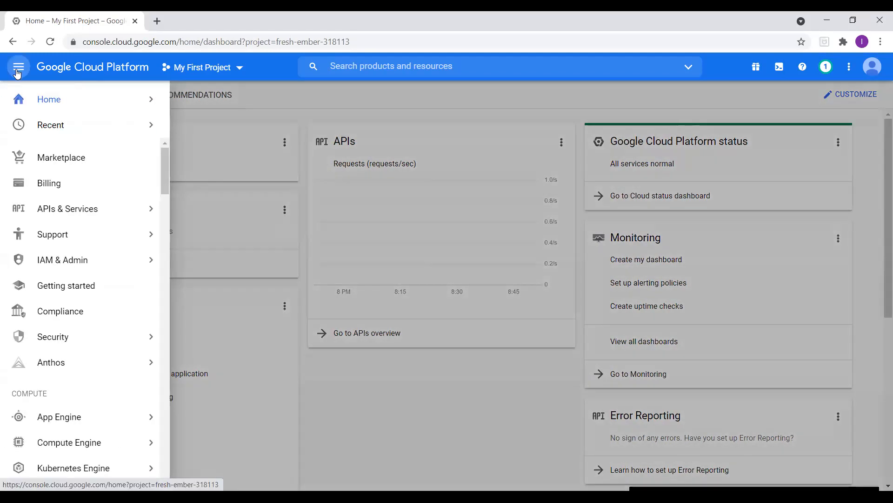
{"action": "left_click", "coordinate": [73, 351]}
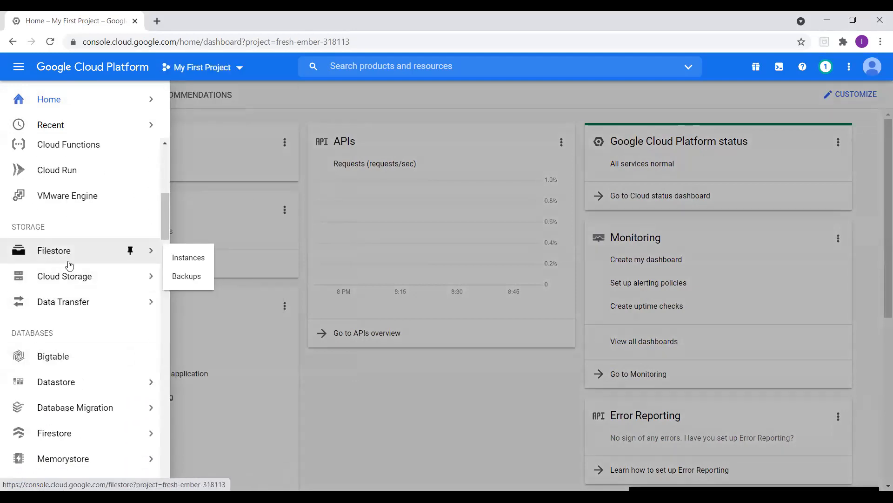
{"action": "mouse_move", "coordinate": [63, 302]}
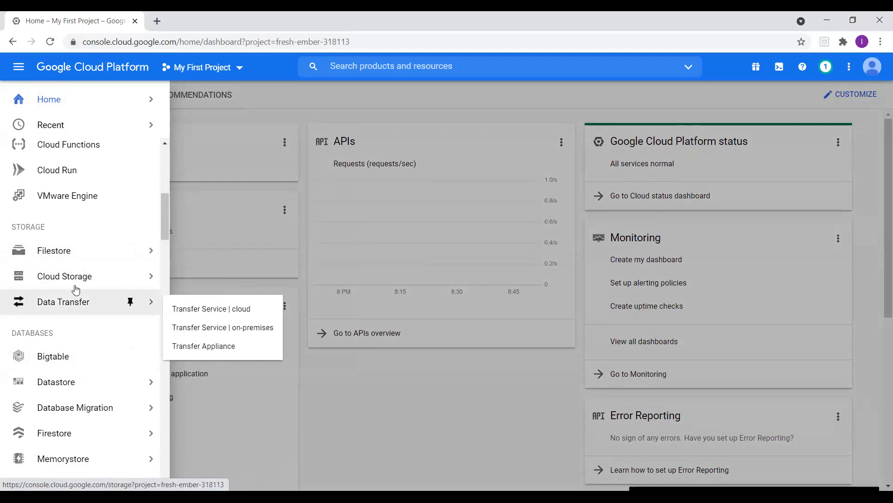
{"action": "mouse_move", "coordinate": [64, 275]}
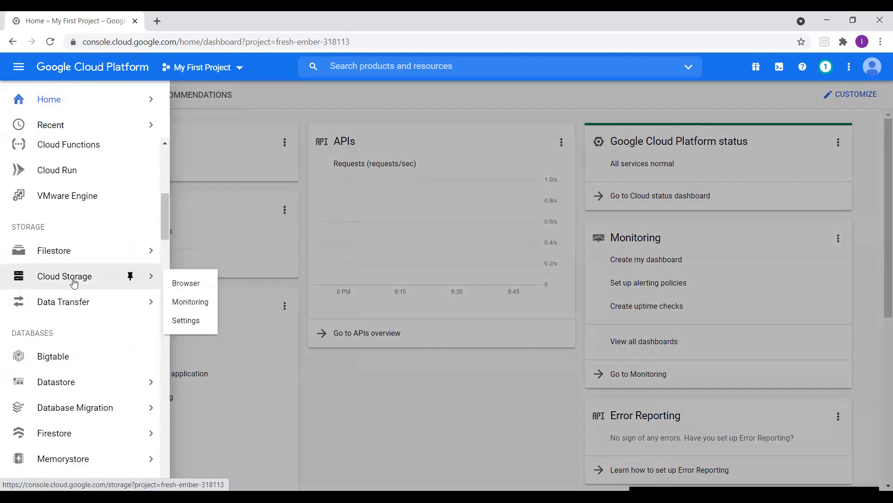
{"action": "mouse_move", "coordinate": [187, 283]}
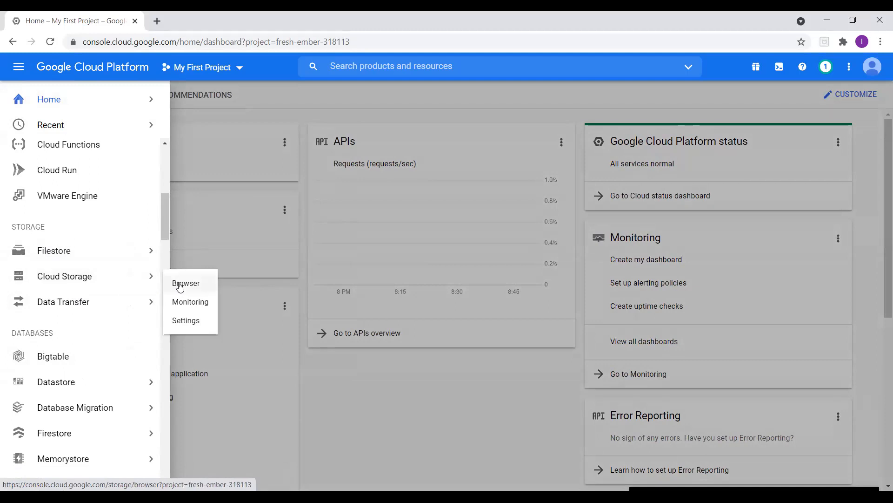
View the empty Cloud Storage bucket list and begin creating a new bucket.
{"action": "left_click", "coordinate": [186, 283]}
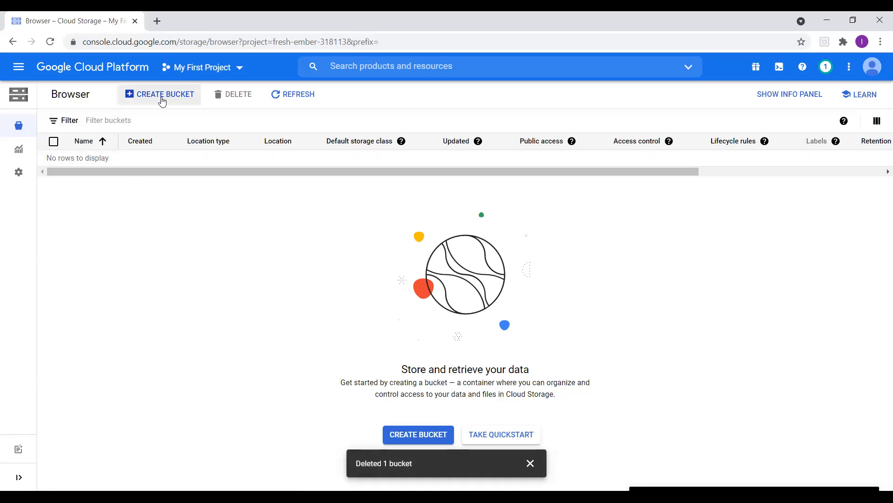
{"action": "mouse_move", "coordinate": [216, 157]}
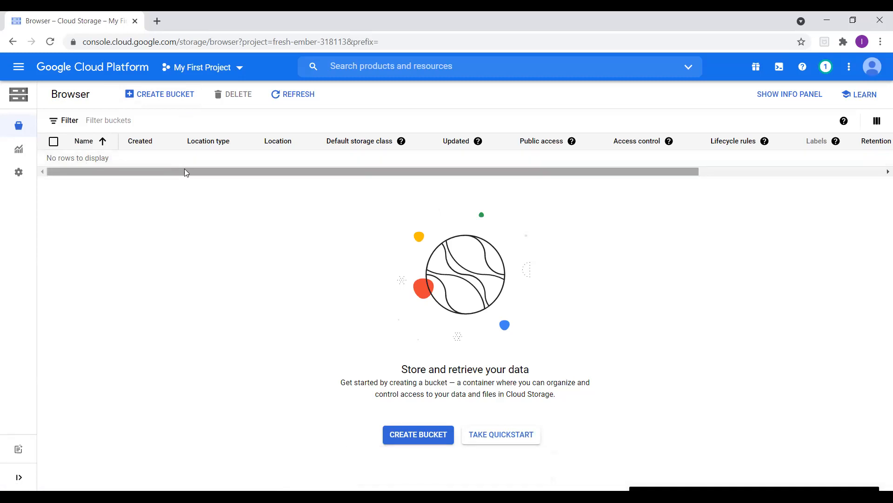
{"action": "mouse_move", "coordinate": [193, 179]}
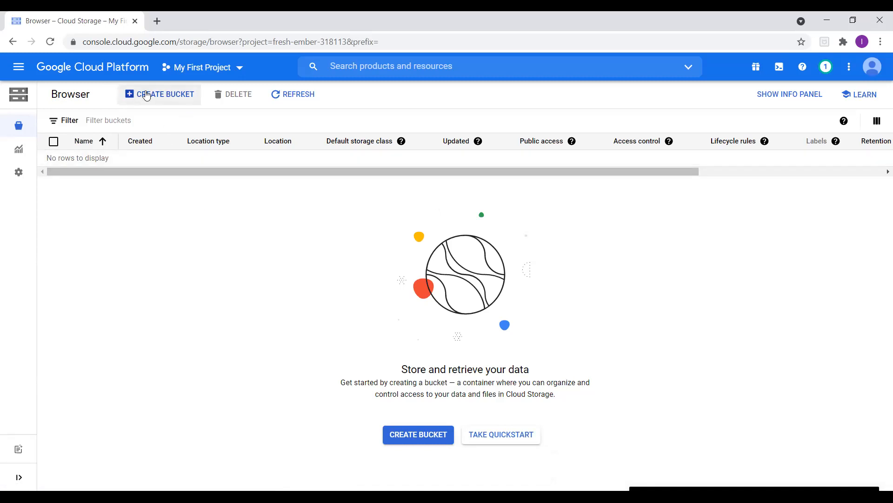
{"action": "mouse_move", "coordinate": [166, 94]}
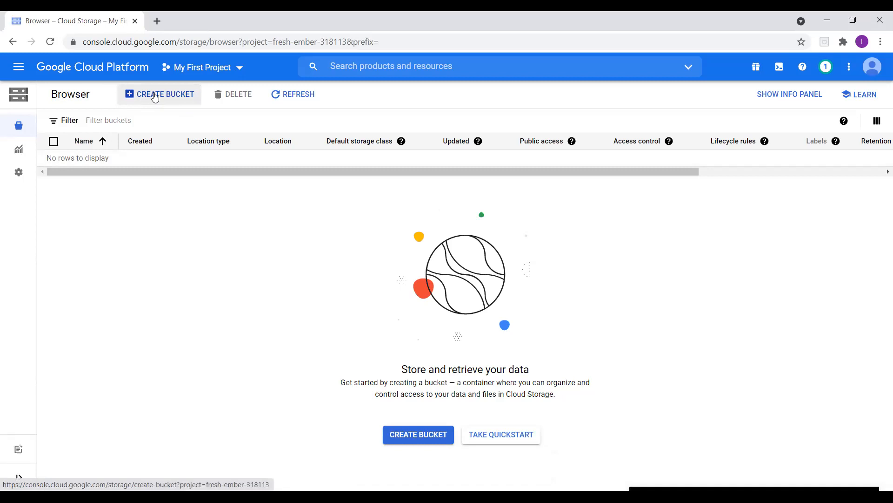
{"action": "mouse_move", "coordinate": [340, 325]}
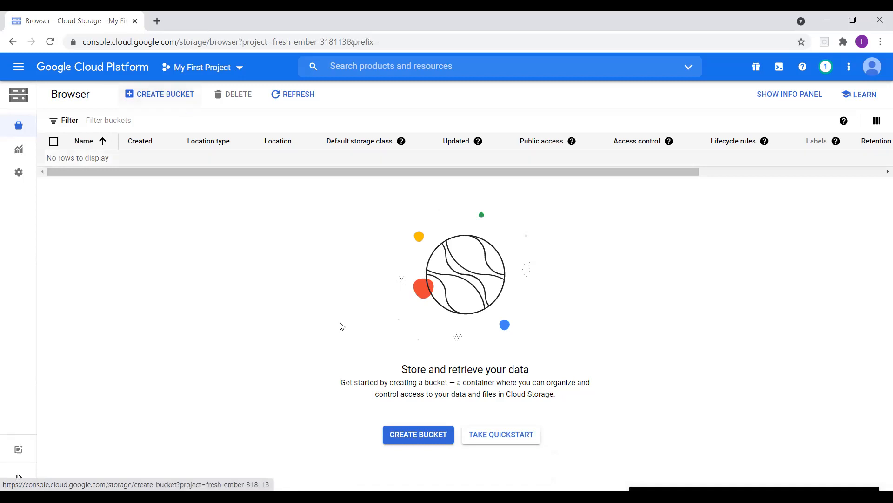
{"action": "mouse_move", "coordinate": [418, 435]}
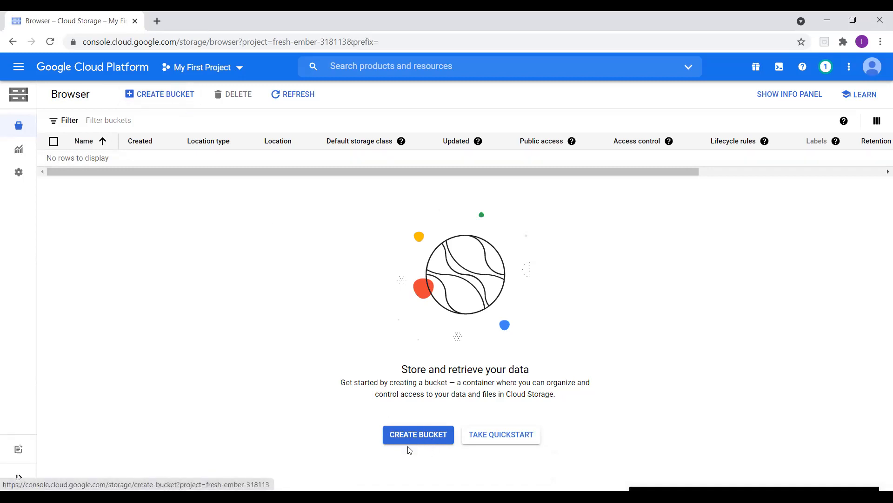
{"action": "left_click", "coordinate": [418, 434]}
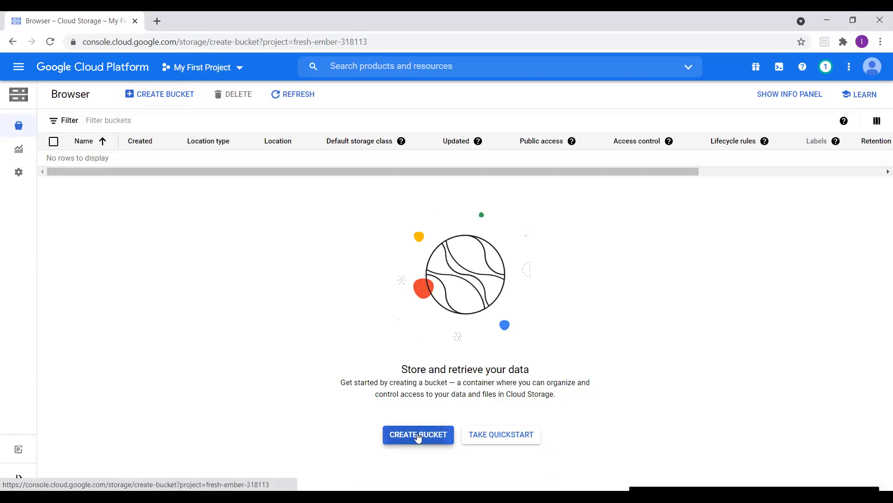
Name the new bucket stracct01 in the Create a bucket form.
{"action": "left_click", "coordinate": [418, 435]}
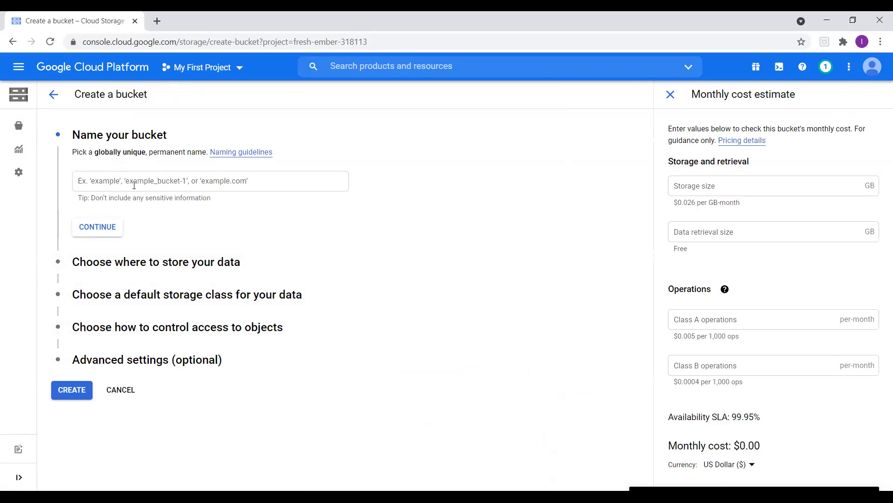
{"action": "mouse_move", "coordinate": [233, 188]}
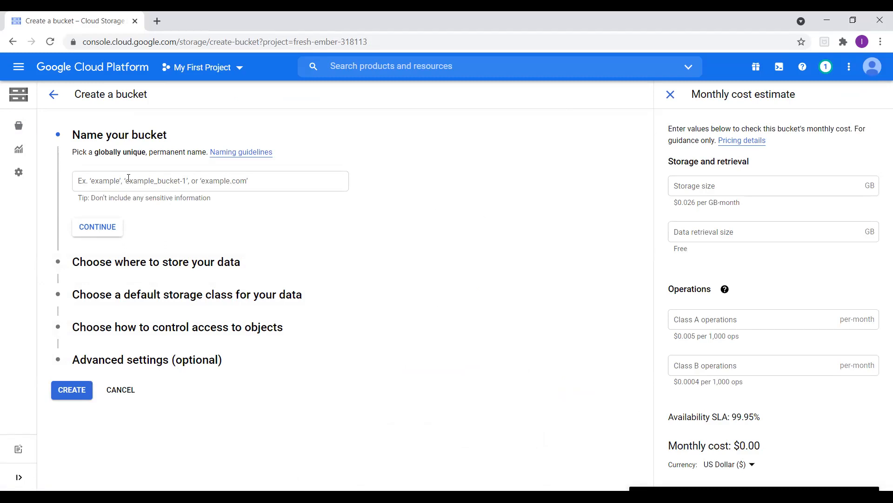
{"action": "left_click", "coordinate": [211, 181]}
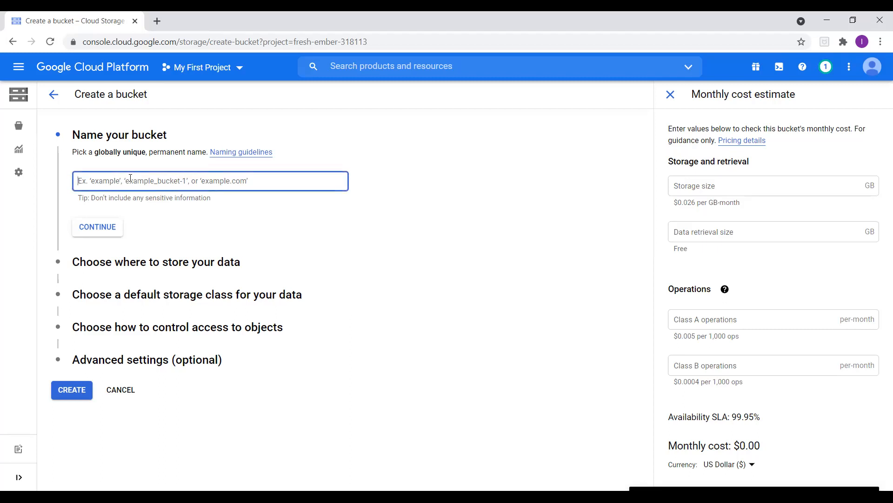
{"action": "type", "text": "stracct"}
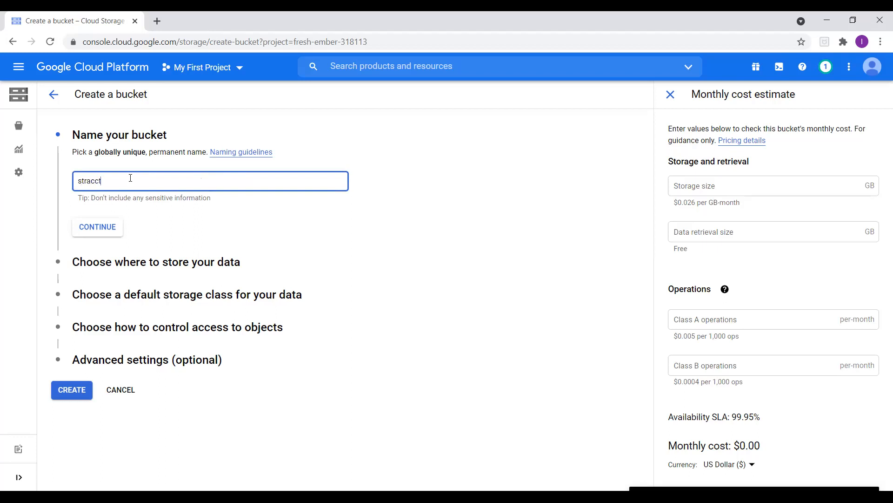
{"action": "type", "text": "01"}
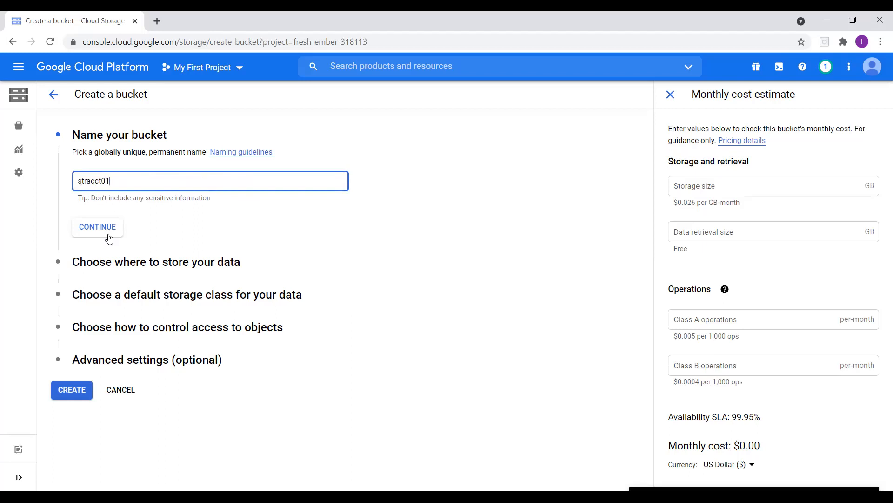
Confirm the name and set location type Region with us-east1 (South Carolina), after trying Dual-region.
{"action": "left_click", "coordinate": [96, 227]}
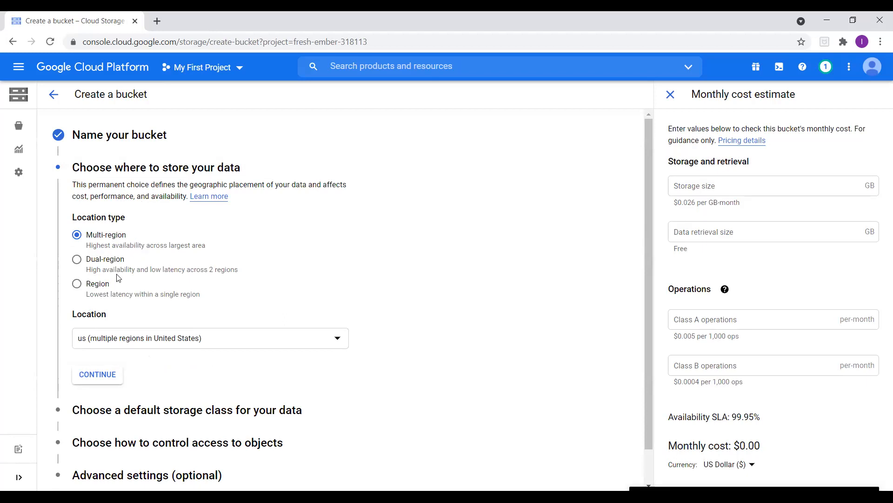
{"action": "mouse_move", "coordinate": [125, 259]}
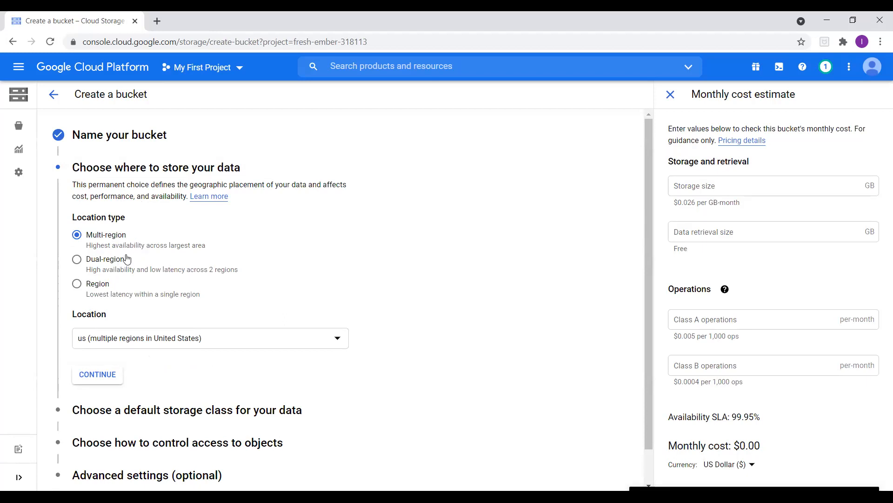
{"action": "mouse_move", "coordinate": [159, 254]}
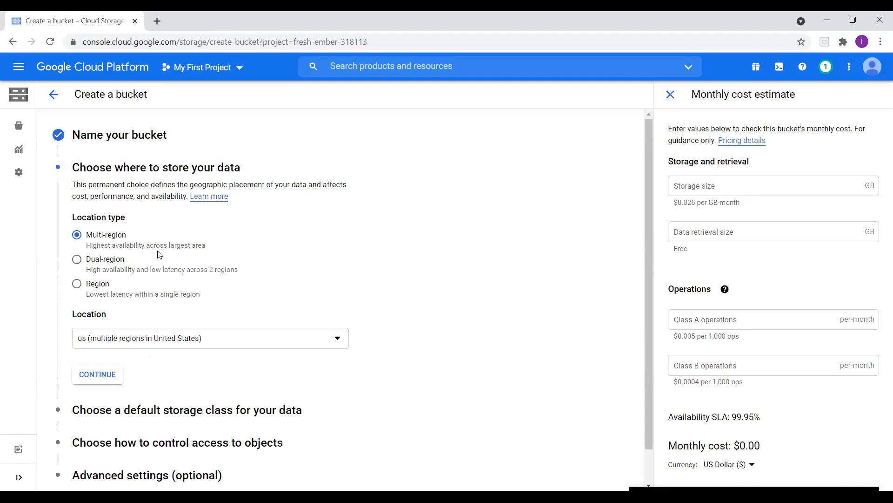
{"action": "mouse_move", "coordinate": [159, 252]}
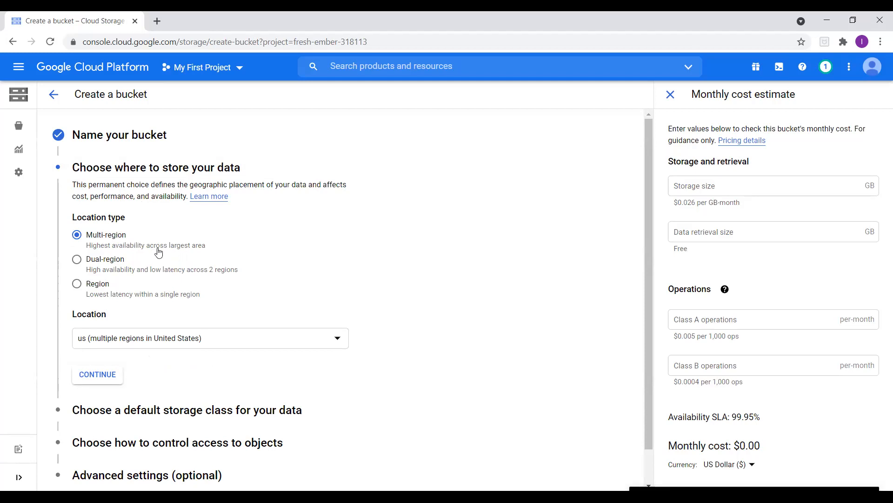
{"action": "mouse_move", "coordinate": [113, 273]}
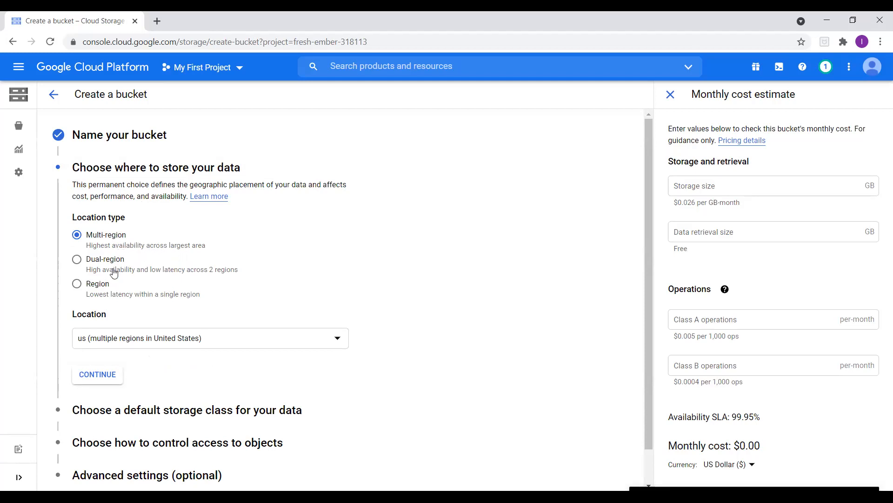
{"action": "left_click", "coordinate": [76, 260]}
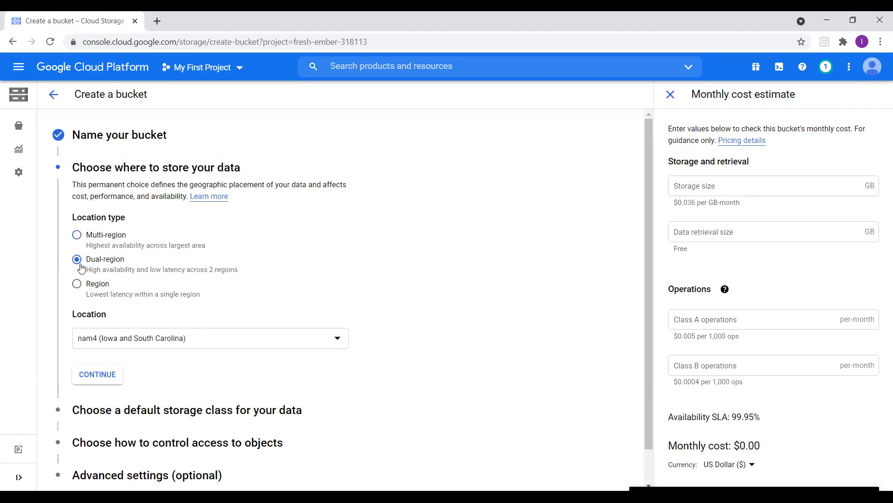
{"action": "mouse_move", "coordinate": [168, 278]}
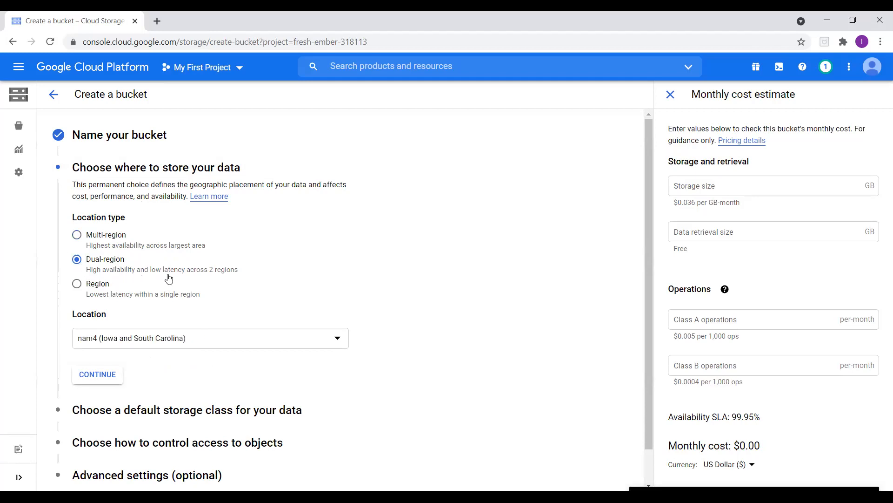
{"action": "mouse_move", "coordinate": [223, 280]}
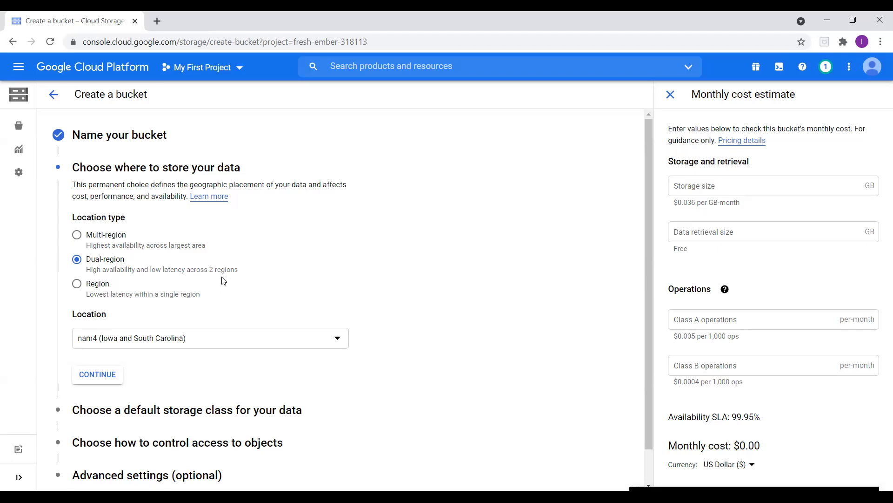
{"action": "mouse_move", "coordinate": [77, 284]}
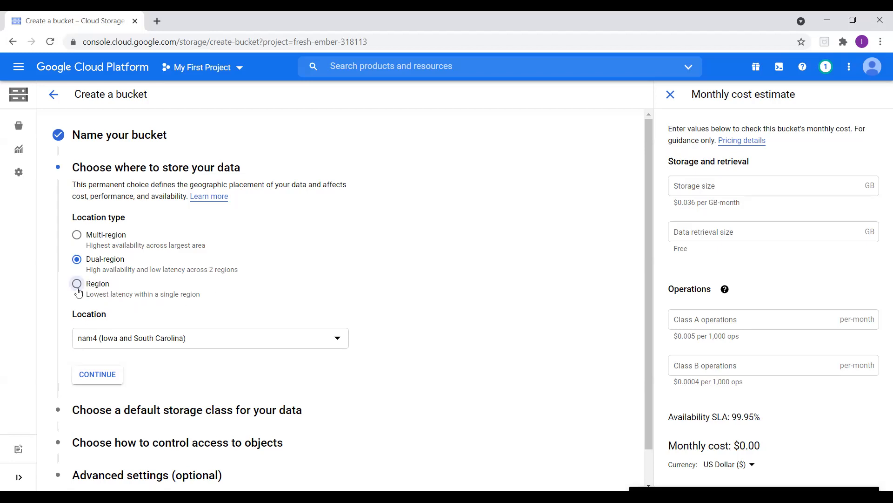
{"action": "left_click", "coordinate": [77, 283]}
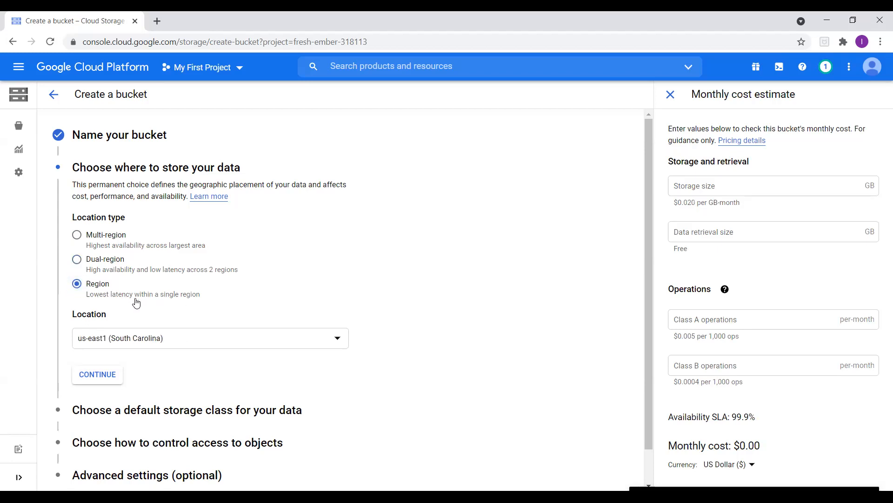
{"action": "mouse_move", "coordinate": [141, 299]}
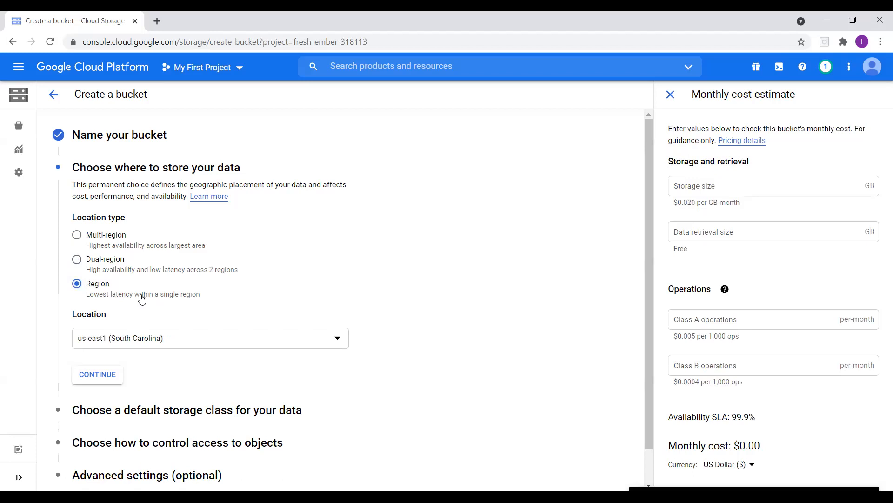
{"action": "mouse_move", "coordinate": [140, 321]}
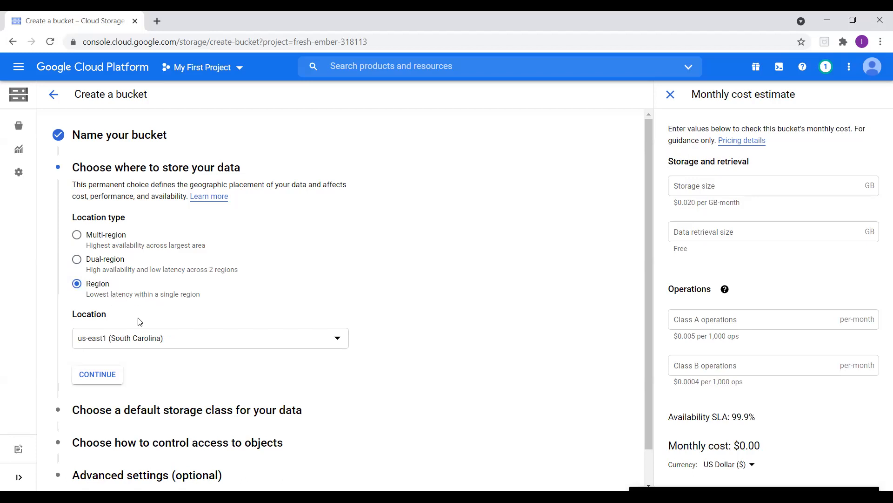
{"action": "mouse_move", "coordinate": [237, 309]}
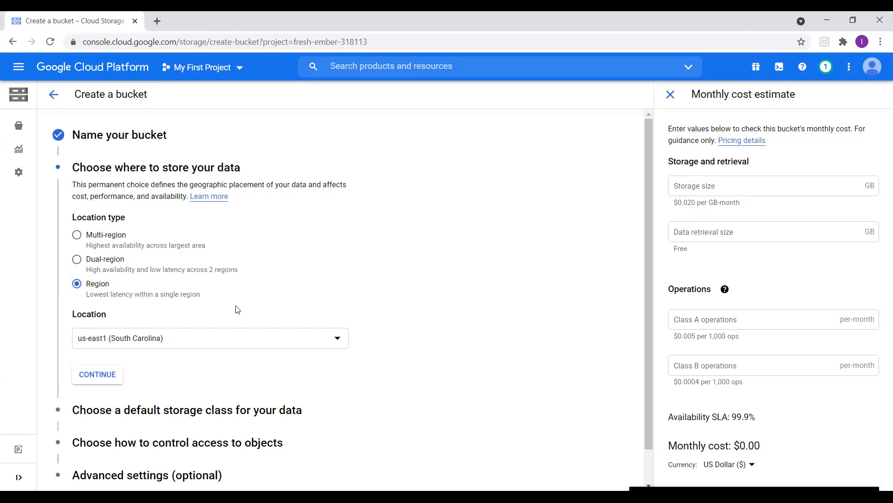
{"action": "mouse_move", "coordinate": [255, 352]}
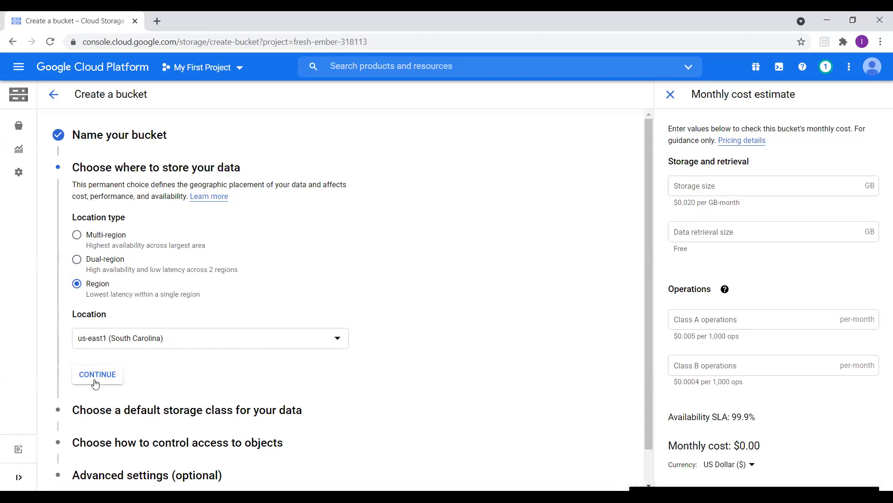
Confirm the location and keep Standard as the storage class.
{"action": "left_click", "coordinate": [97, 374]}
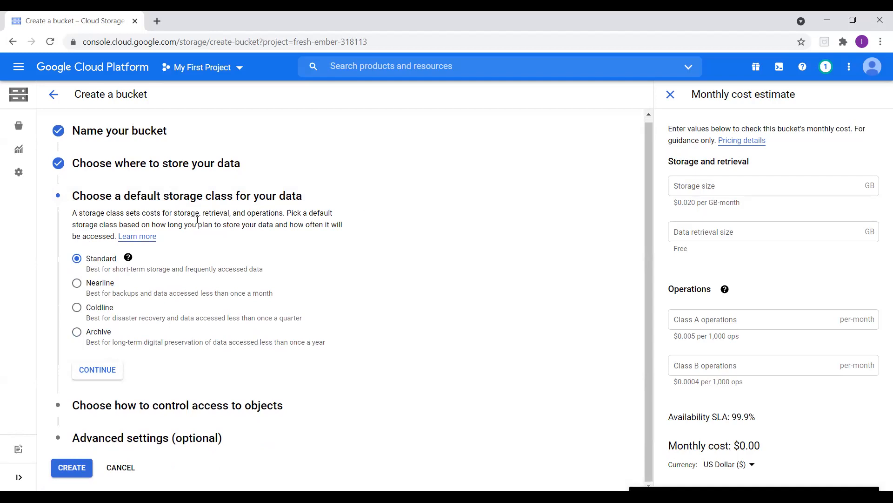
{"action": "mouse_move", "coordinate": [284, 238]}
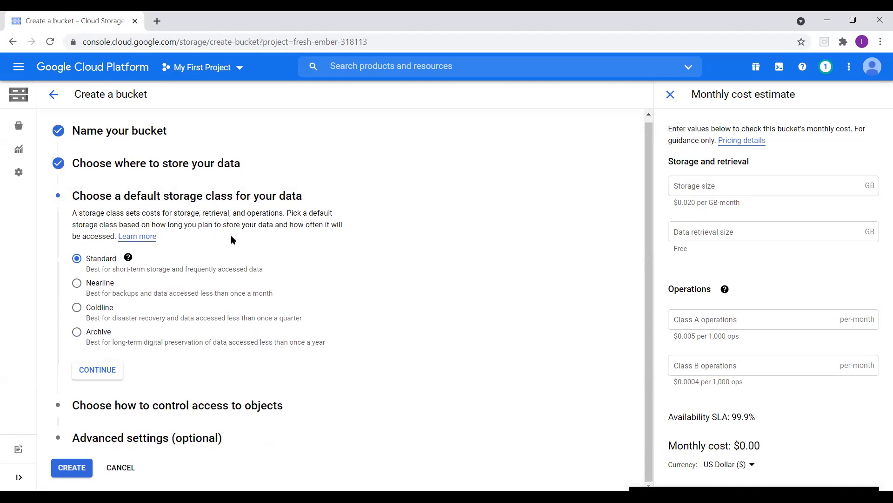
{"action": "mouse_move", "coordinate": [231, 214]}
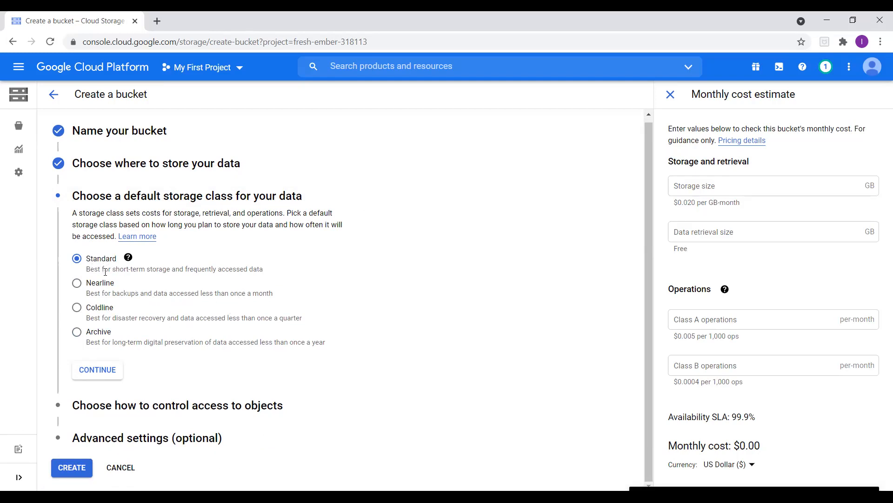
{"action": "mouse_move", "coordinate": [181, 277]}
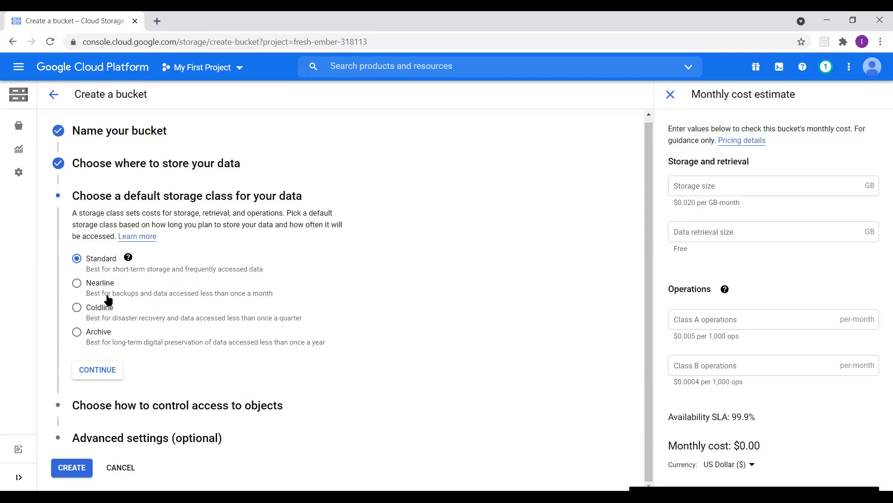
{"action": "mouse_move", "coordinate": [114, 318]}
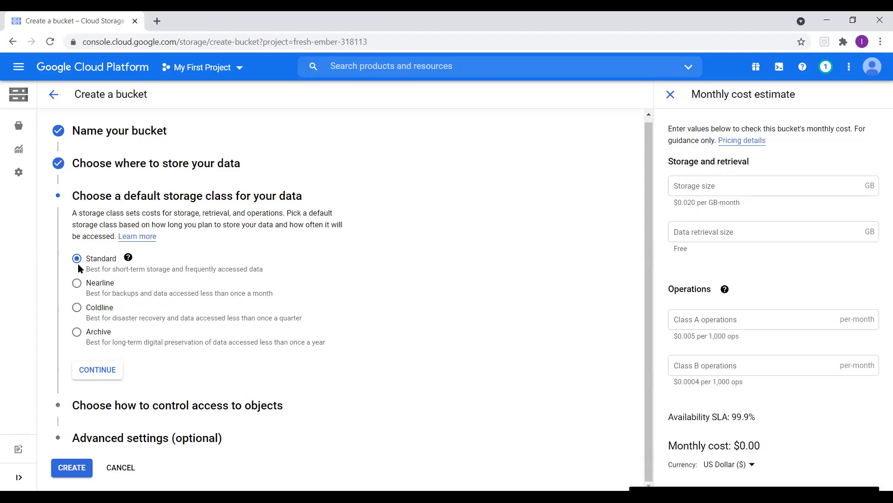
Confirm Standard storage class and keep Uniform access control.
{"action": "left_click", "coordinate": [97, 370]}
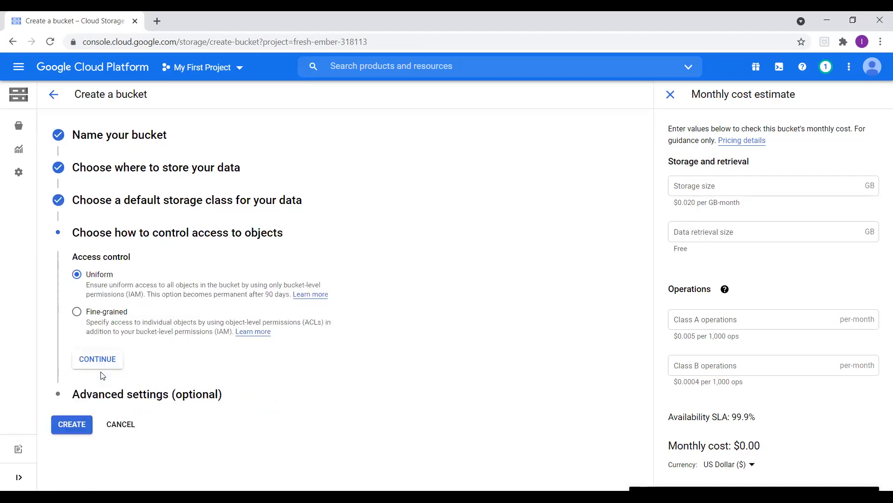
{"action": "mouse_move", "coordinate": [282, 289]}
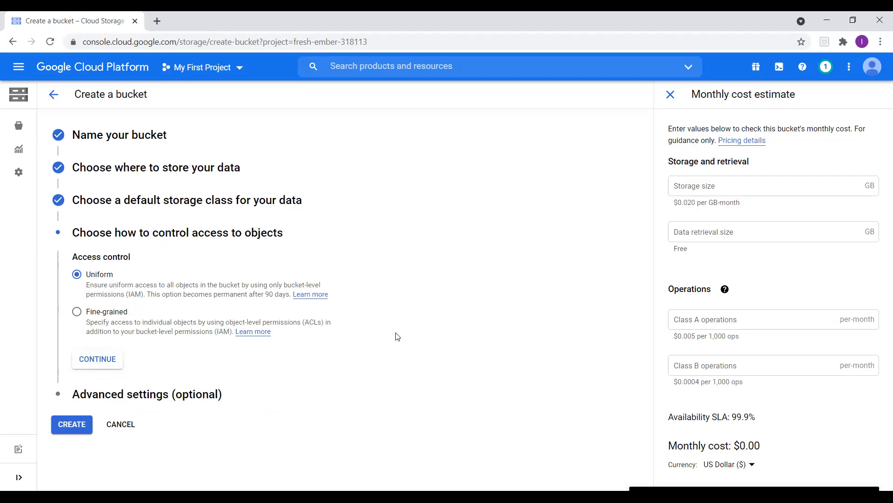
{"action": "mouse_move", "coordinate": [180, 372]}
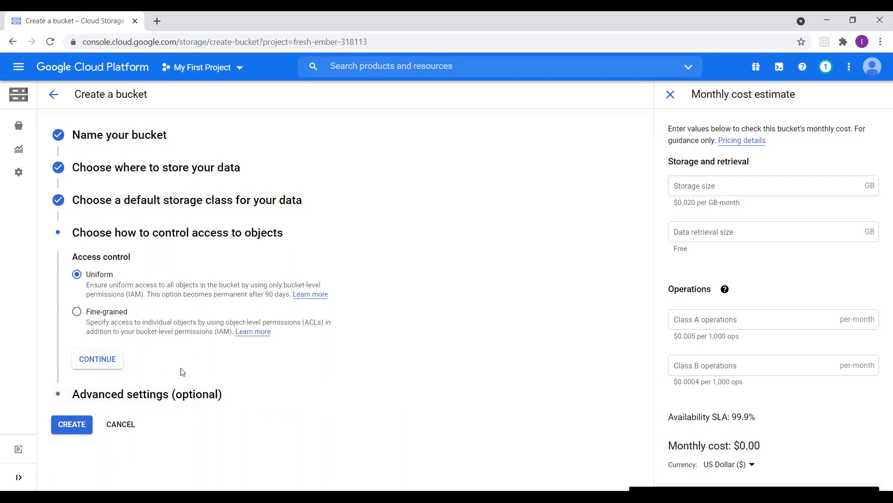
{"action": "mouse_move", "coordinate": [196, 318]}
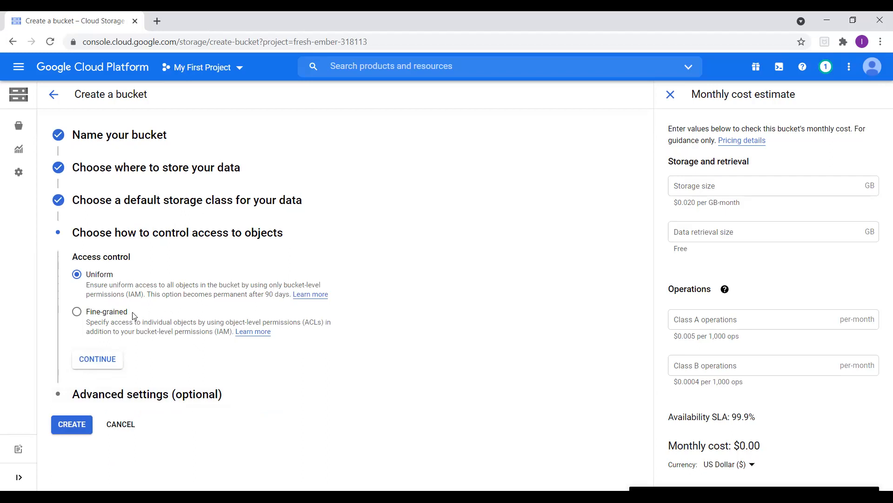
{"action": "mouse_move", "coordinate": [153, 319]}
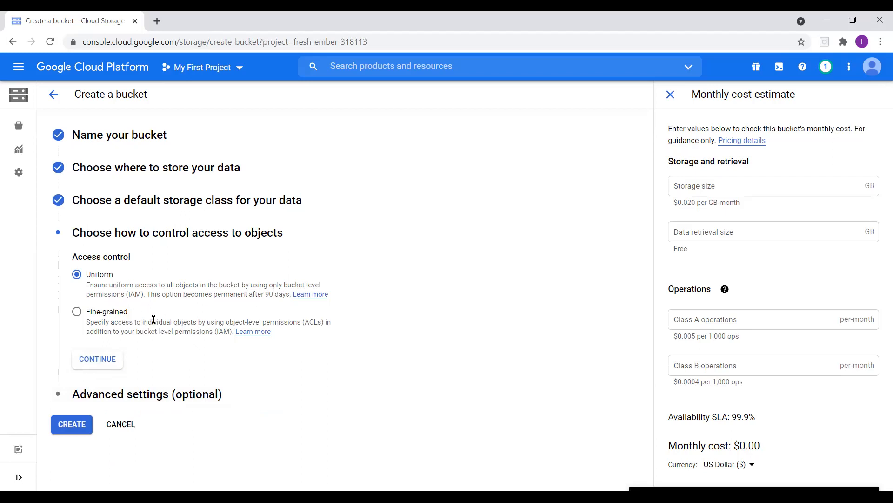
{"action": "mouse_move", "coordinate": [180, 380]}
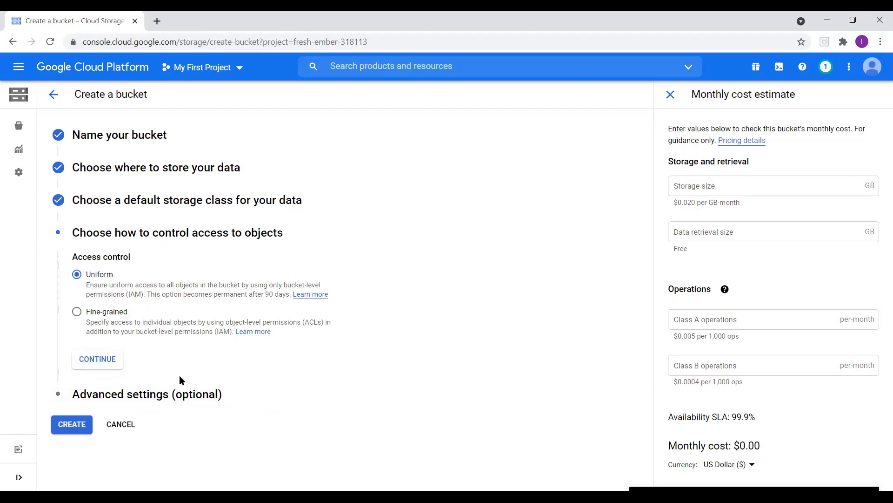
{"action": "mouse_move", "coordinate": [182, 381]}
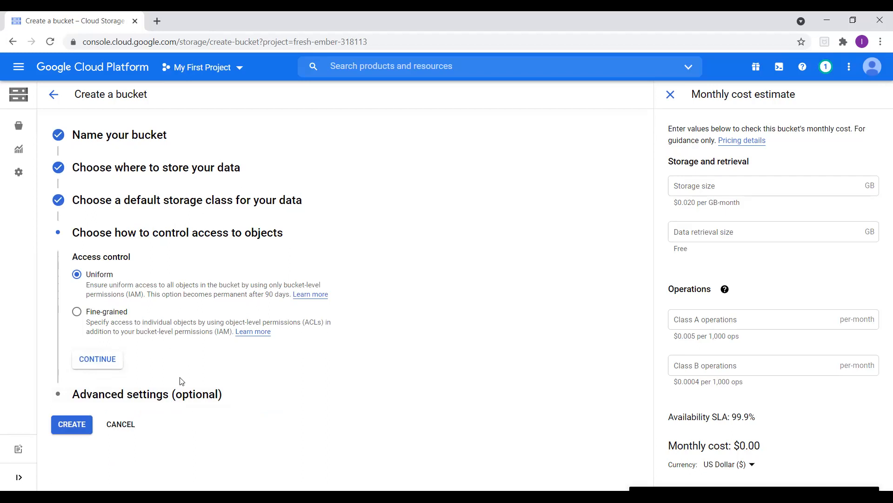
{"action": "mouse_move", "coordinate": [180, 380]}
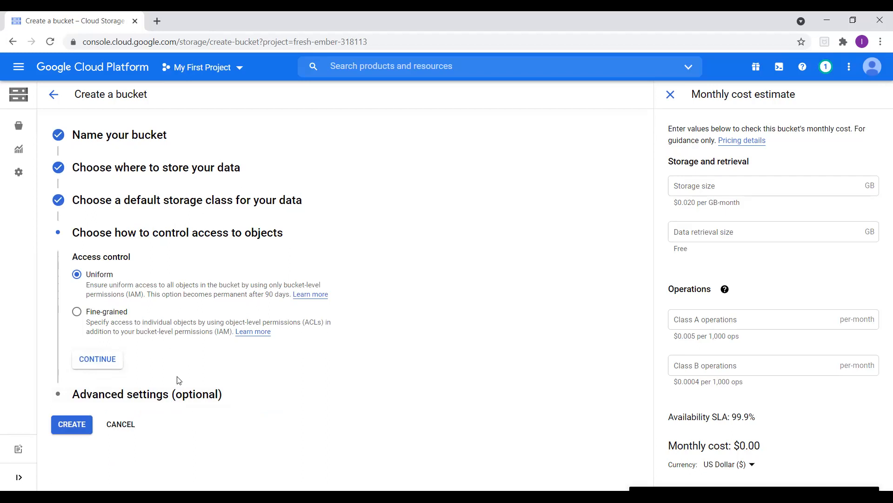
{"action": "mouse_move", "coordinate": [177, 378]}
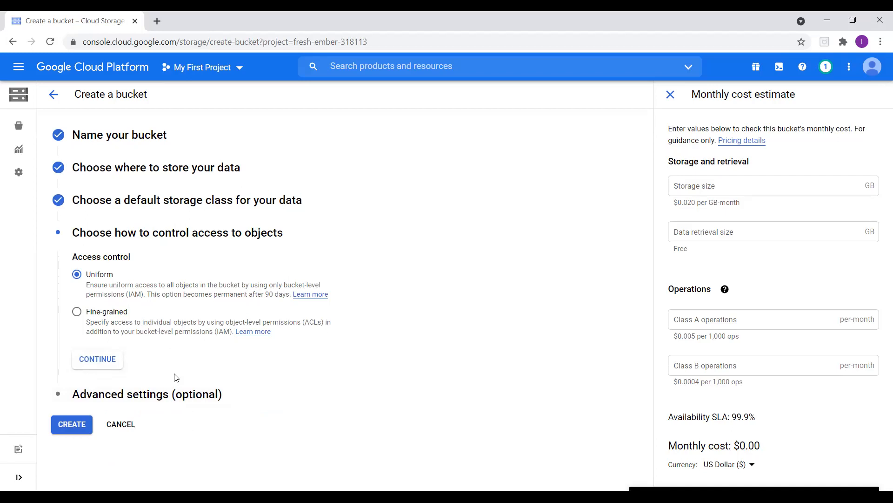
{"action": "mouse_move", "coordinate": [101, 365]}
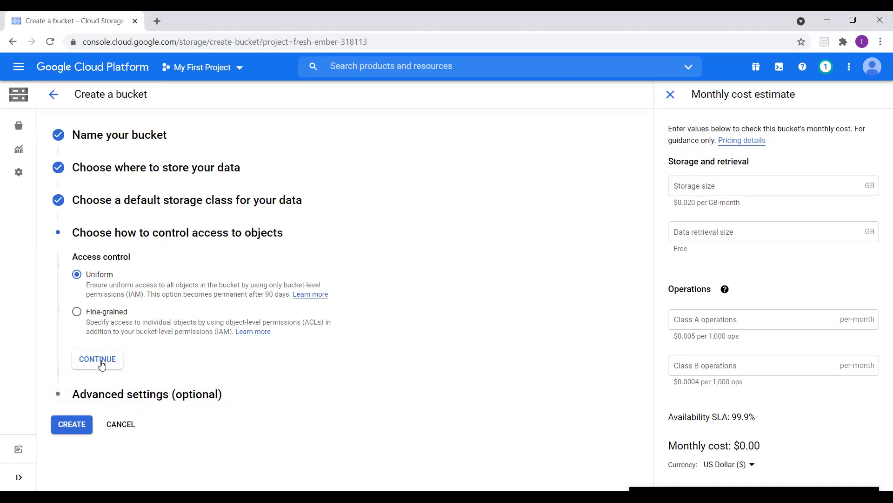
{"action": "left_click", "coordinate": [97, 360]}
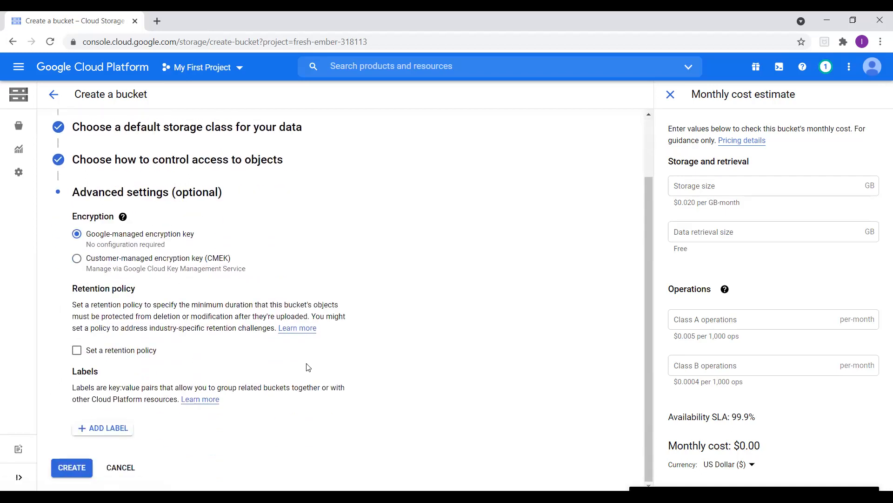
{"action": "mouse_move", "coordinate": [111, 368]}
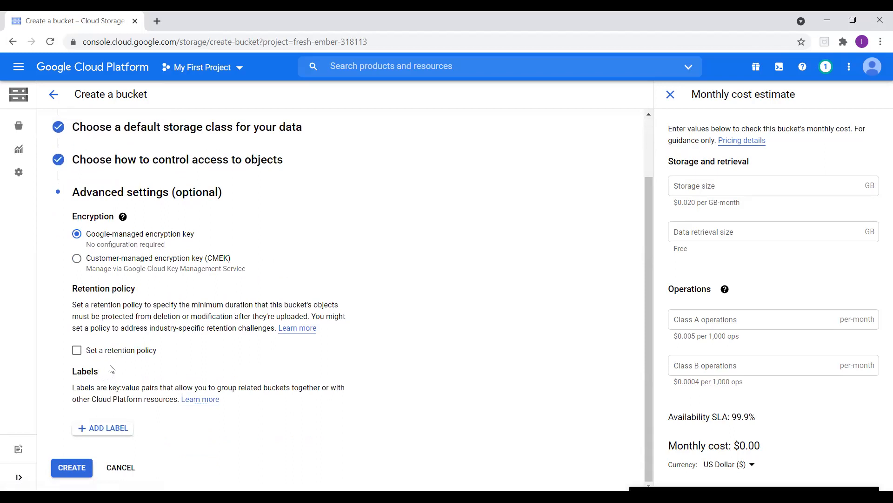
{"action": "mouse_move", "coordinate": [124, 298]}
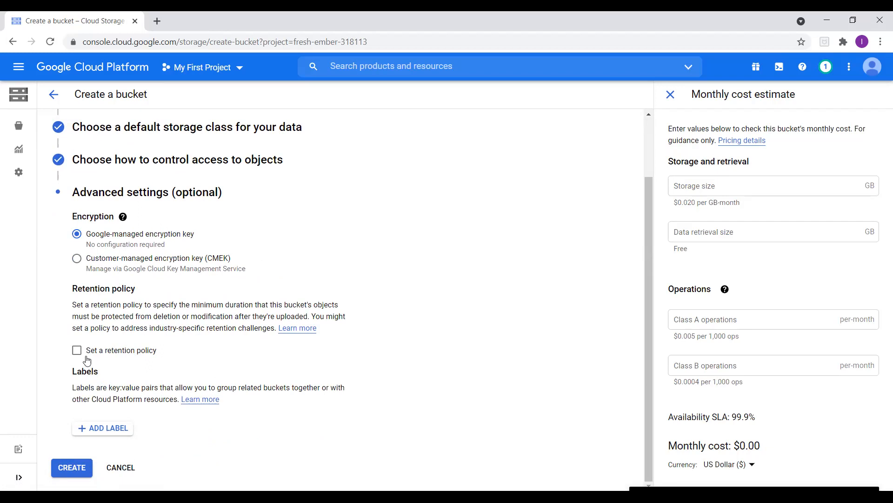
{"action": "left_click", "coordinate": [77, 350]}
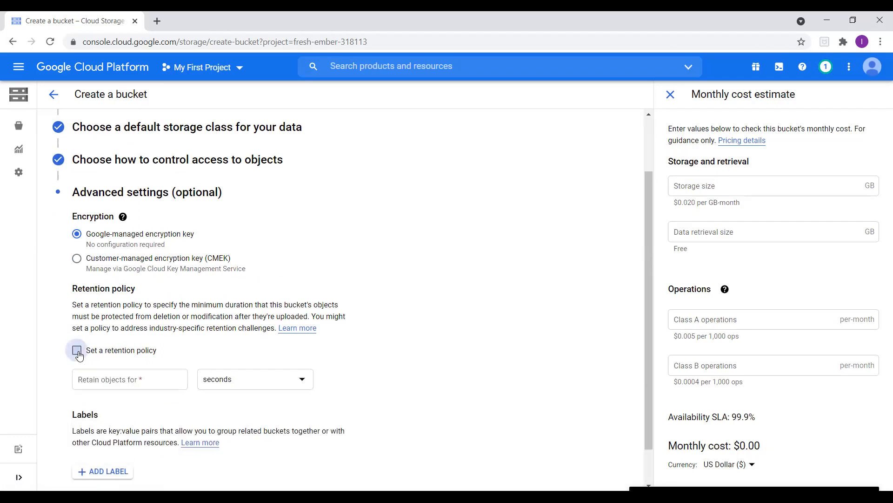
{"action": "left_click", "coordinate": [76, 350]}
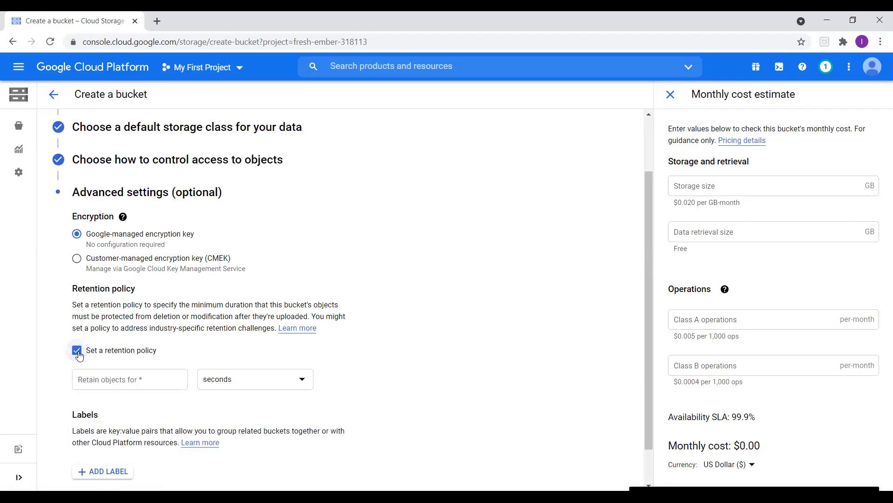
{"action": "left_click", "coordinate": [255, 379]}
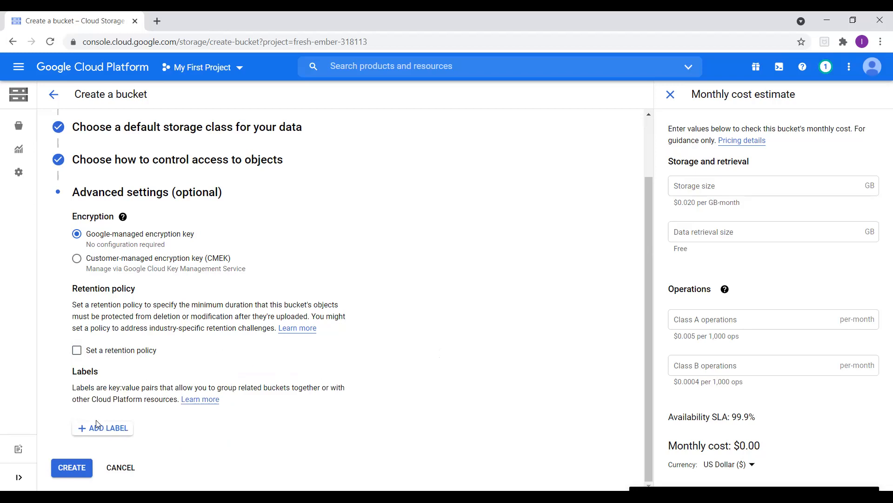
{"action": "mouse_move", "coordinate": [348, 310]}
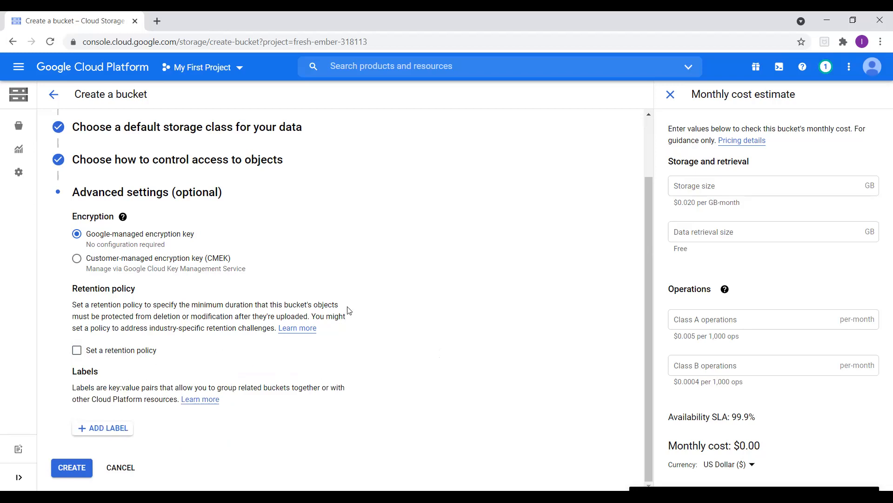
{"action": "mouse_move", "coordinate": [675, 162]}
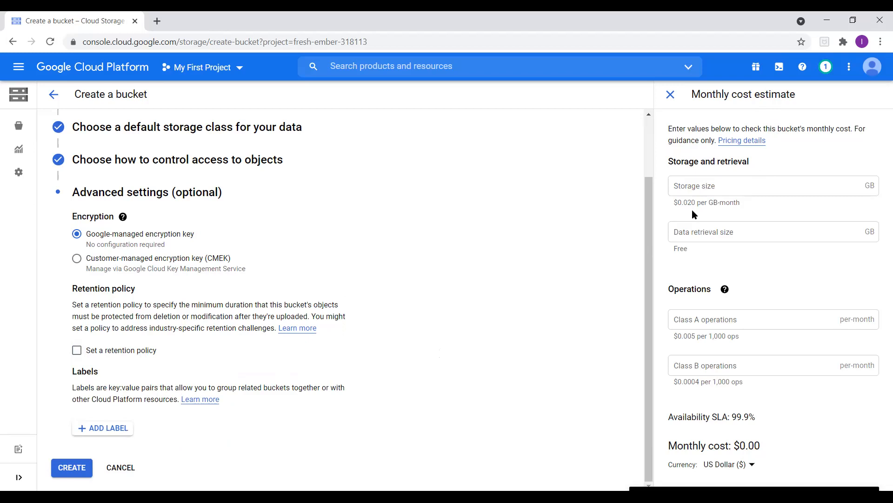
{"action": "mouse_move", "coordinate": [691, 212]}
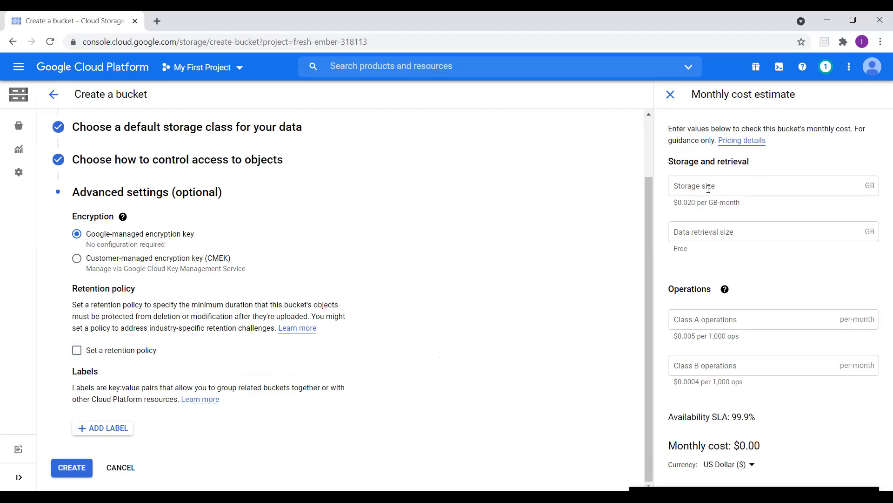
Estimate monthly cost with 100 GB storage and 100 GB data retrieval, totalling $2.00.
{"action": "left_click", "coordinate": [763, 186]}
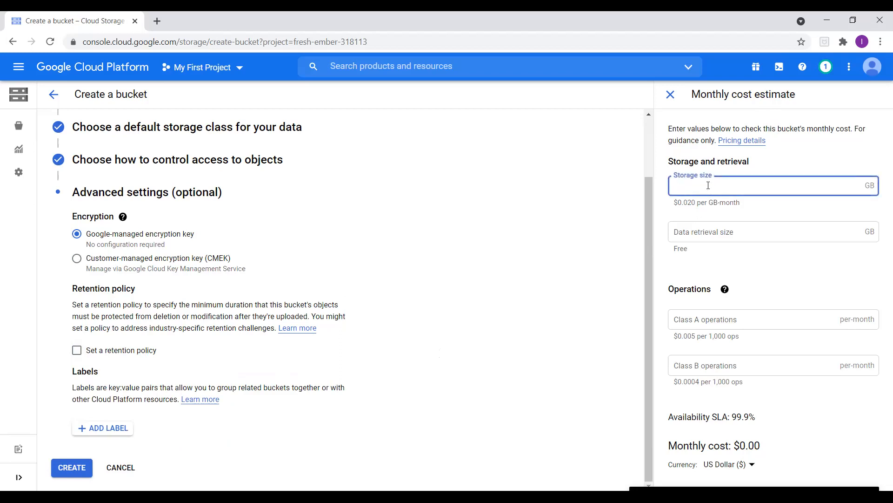
{"action": "type", "text": "100"}
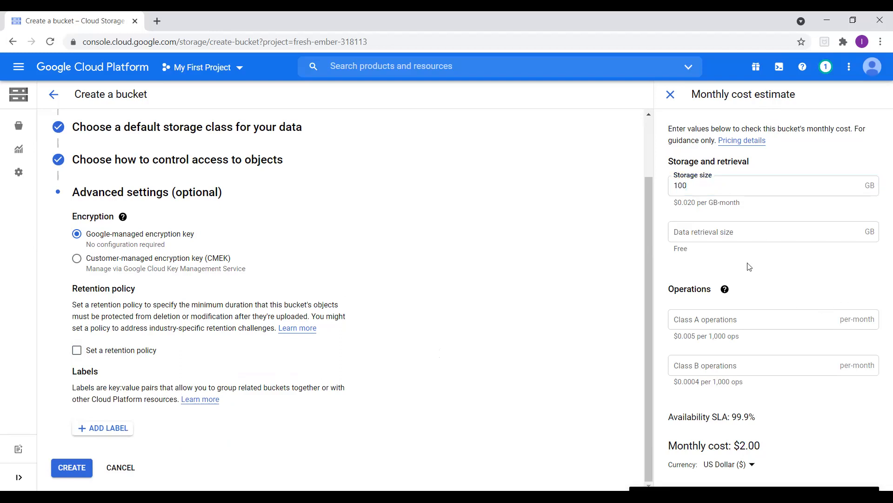
{"action": "left_click", "coordinate": [769, 232]}
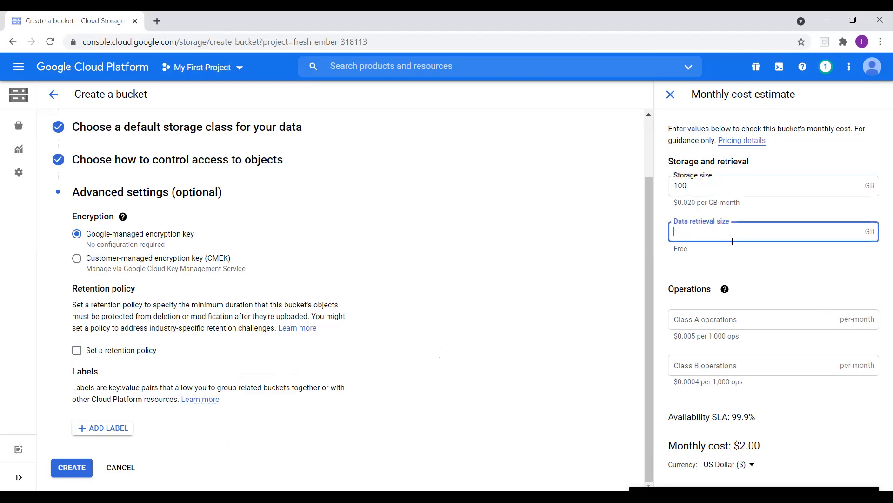
{"action": "type", "text": "500"}
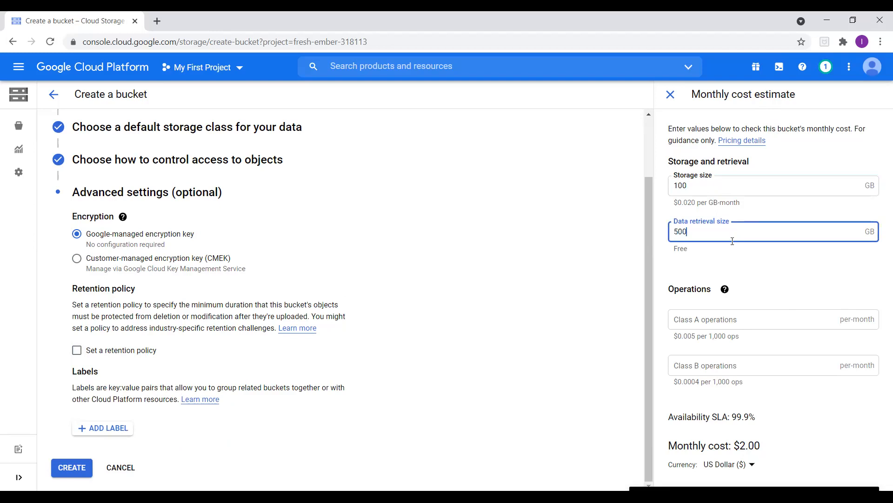
{"action": "type", "text": "1"}
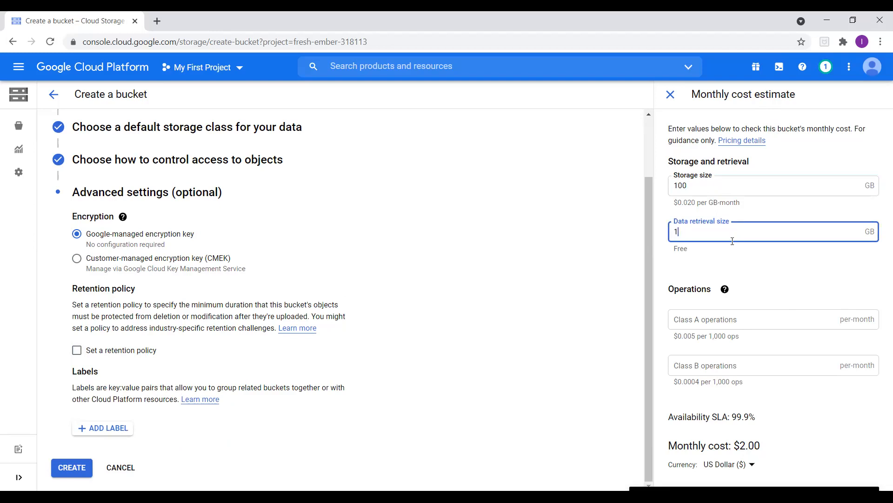
{"action": "type", "text": "00"}
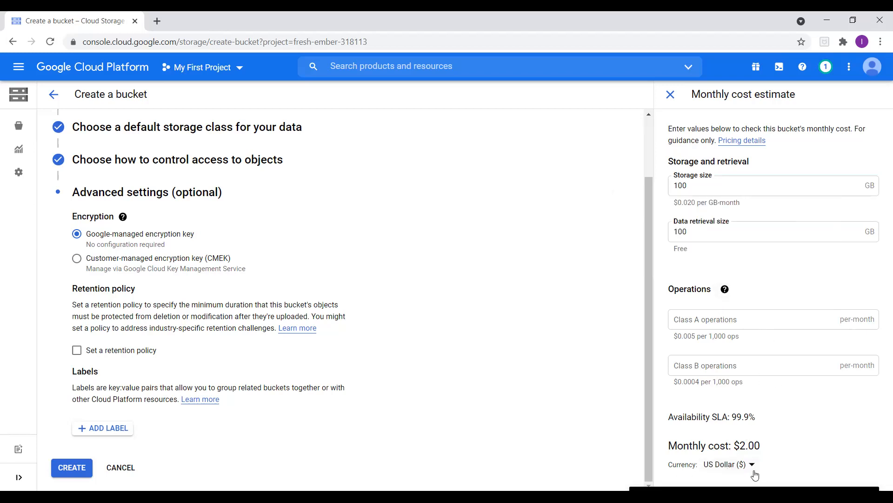
{"action": "left_click", "coordinate": [729, 463]}
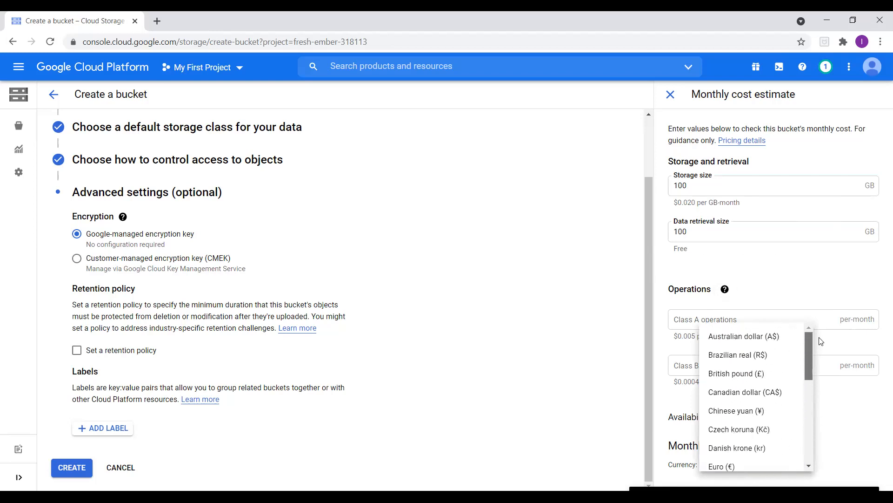
{"action": "scroll", "scroll_direction": "down", "scroll_amount": 3}
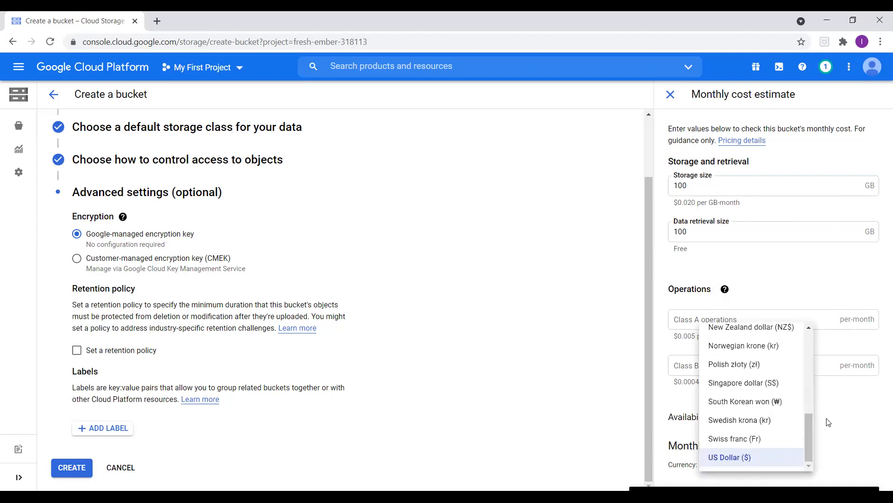
{"action": "left_click", "coordinate": [730, 457]}
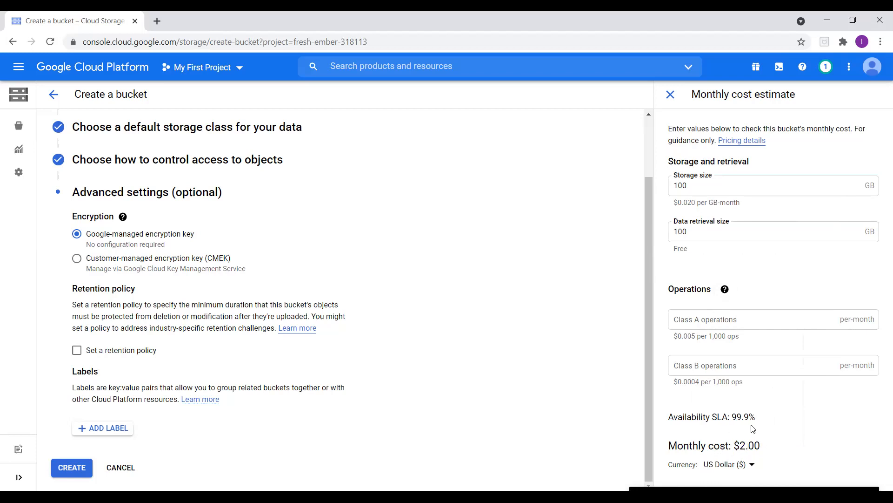
{"action": "mouse_move", "coordinate": [671, 94]}
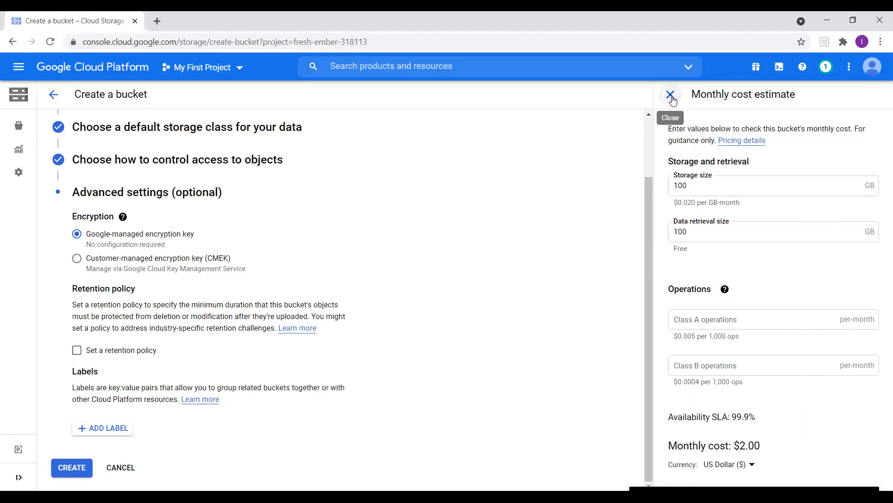
Dismiss the cost estimate and create the stracct01 bucket in us-east1.
{"action": "left_click", "coordinate": [671, 94]}
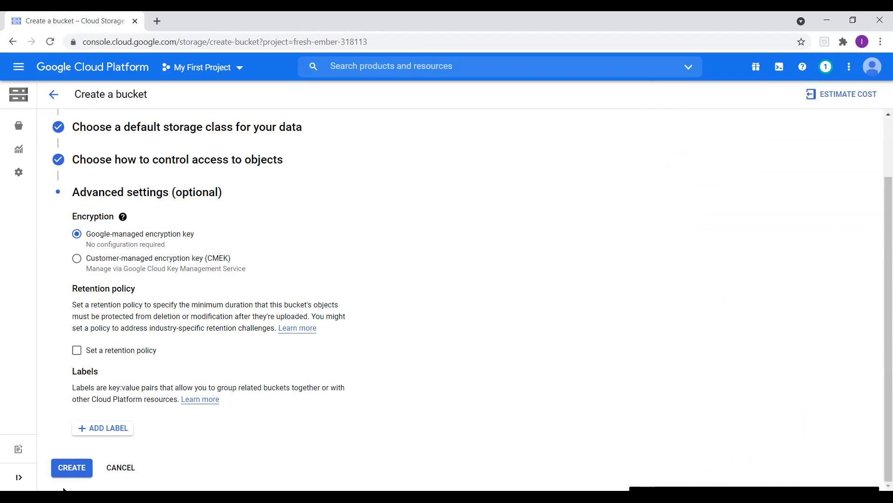
{"action": "left_click", "coordinate": [71, 467]}
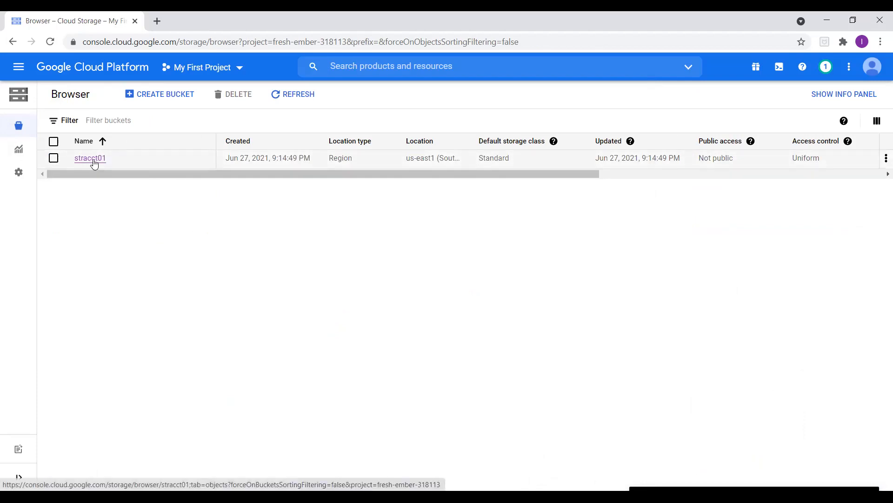
Review stracct01's configuration and permissions: not public, uniform bucket-level access.
{"action": "left_click", "coordinate": [90, 159]}
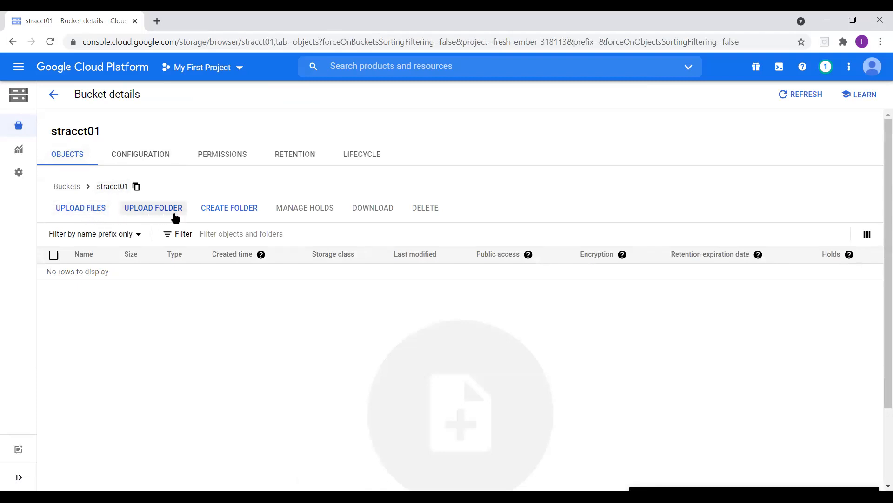
{"action": "mouse_move", "coordinate": [309, 233]}
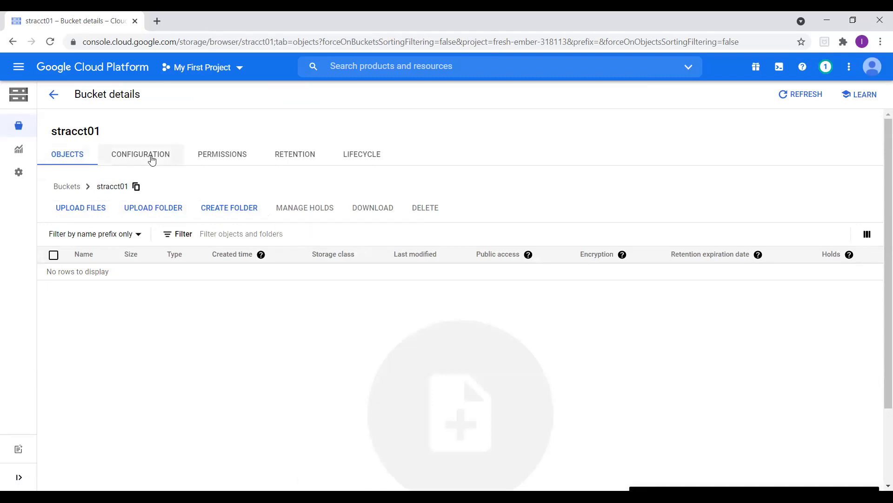
{"action": "left_click", "coordinate": [141, 153]}
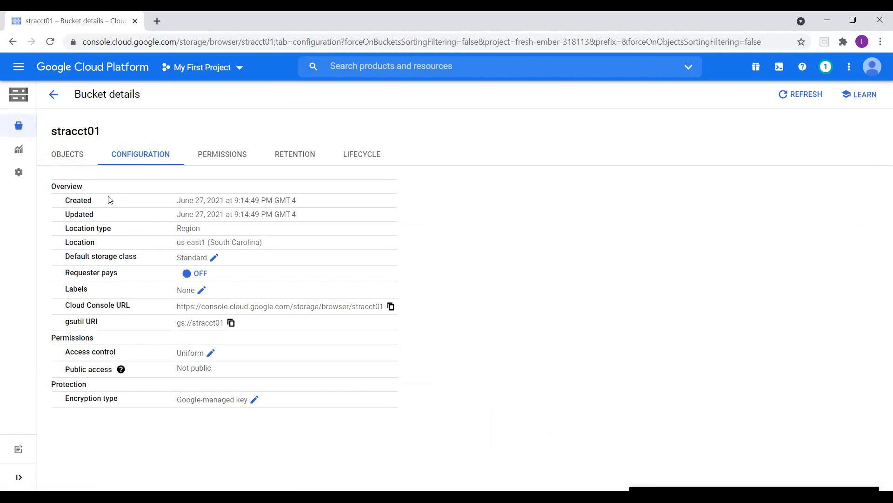
{"action": "mouse_move", "coordinate": [175, 230]}
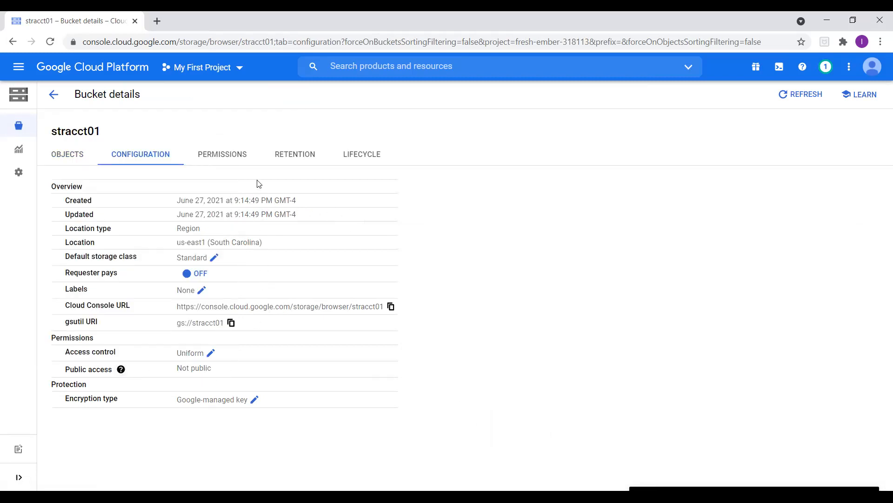
{"action": "left_click", "coordinate": [221, 153]}
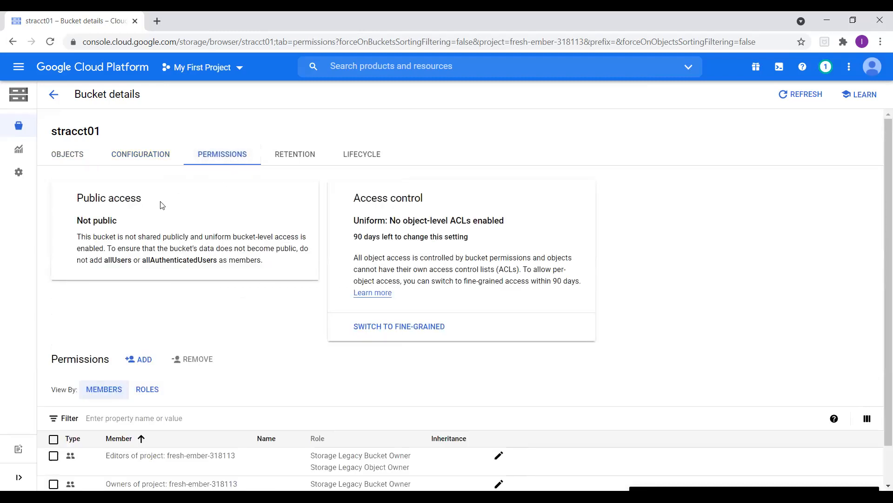
{"action": "mouse_move", "coordinate": [110, 167]}
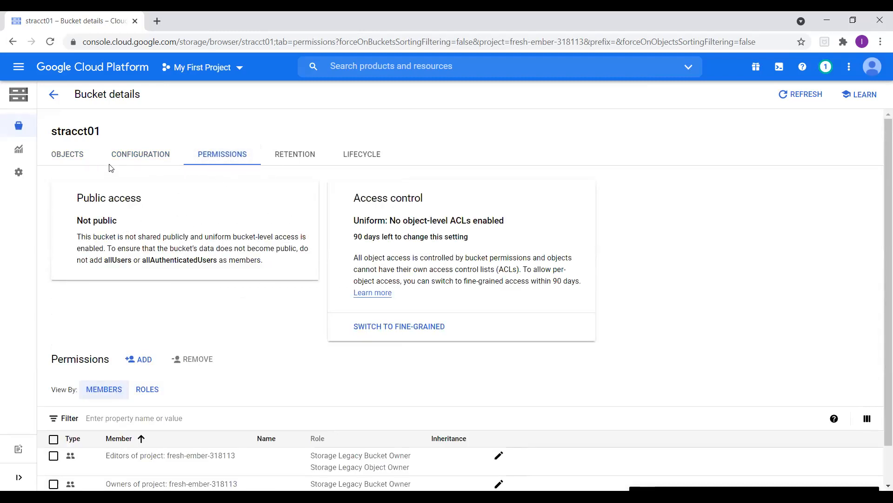
Upload diamonds.csv (48.2 KB) into the stracct01 bucket as a Standard, not-public object.
{"action": "left_click", "coordinate": [67, 153]}
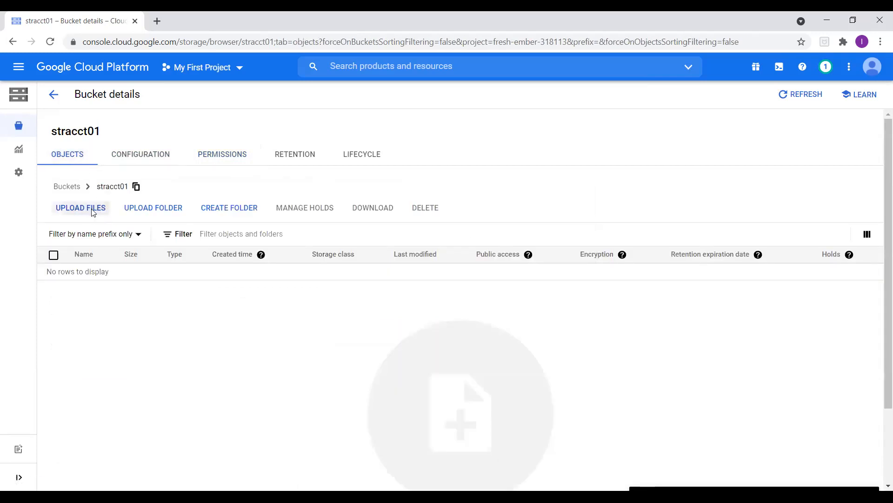
{"action": "left_click", "coordinate": [80, 208]}
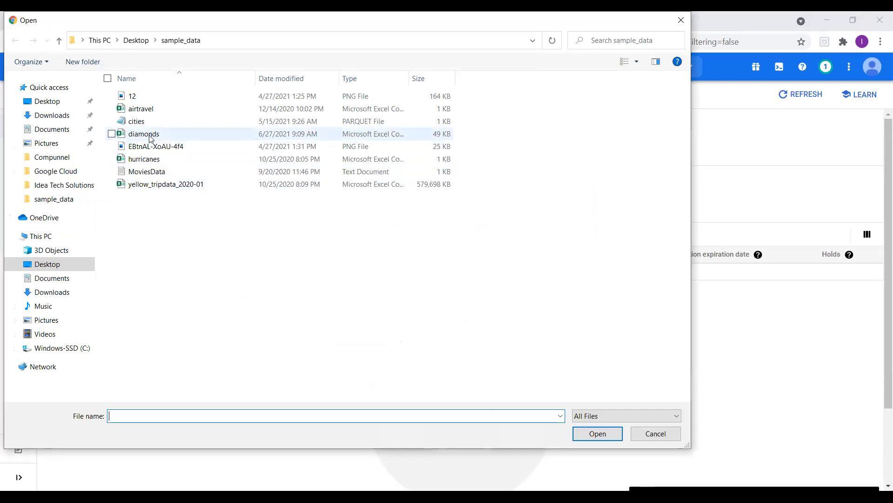
{"action": "left_click", "coordinate": [143, 133]}
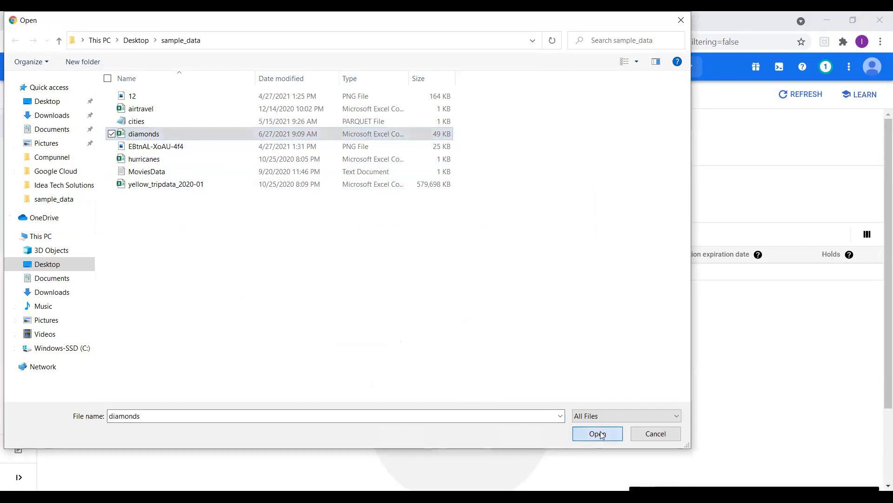
{"action": "left_click", "coordinate": [597, 434]}
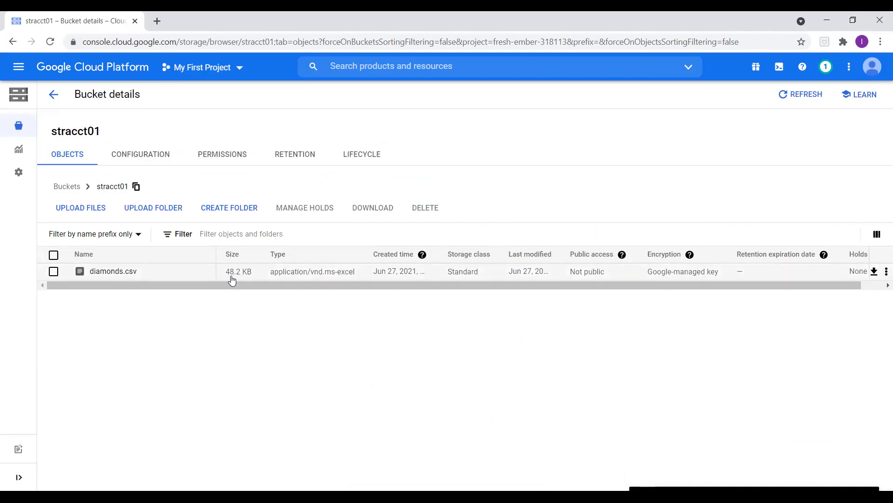
View diamonds.csv's object details and download a copy via its Authenticated URL.
{"action": "left_click", "coordinate": [112, 271]}
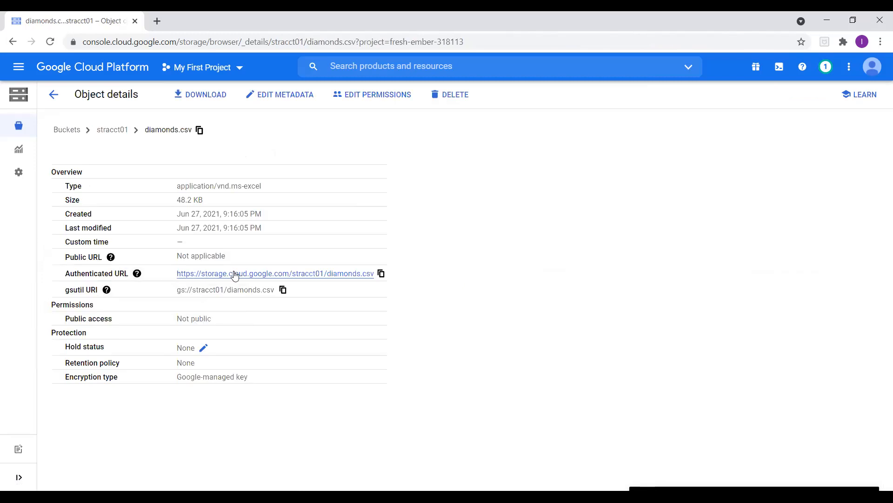
{"action": "left_click", "coordinate": [200, 94]}
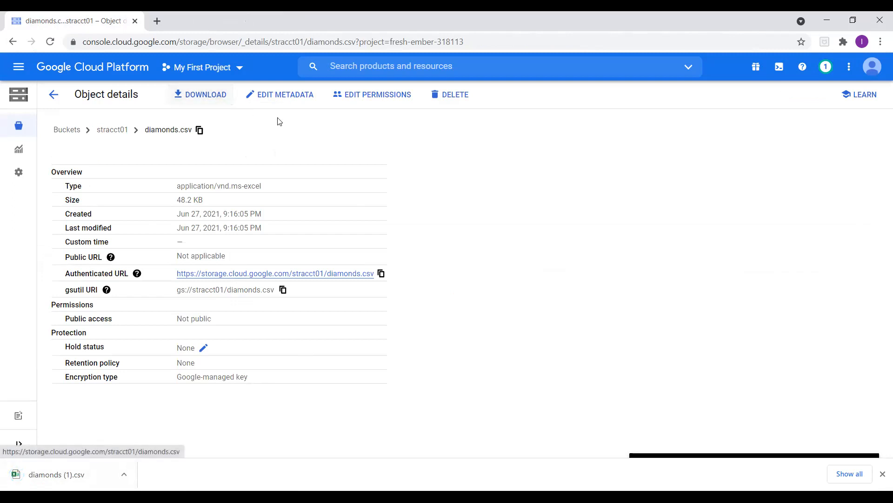
{"action": "mouse_move", "coordinate": [455, 95]}
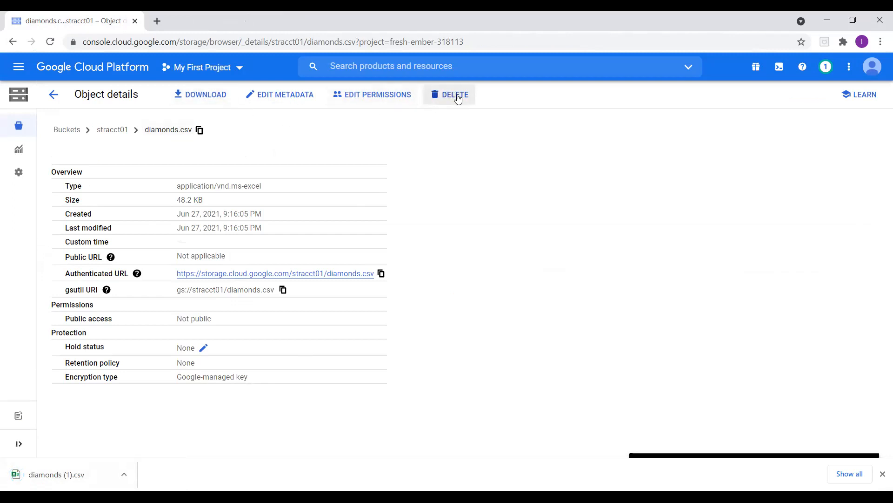
{"action": "mouse_move", "coordinate": [116, 122]}
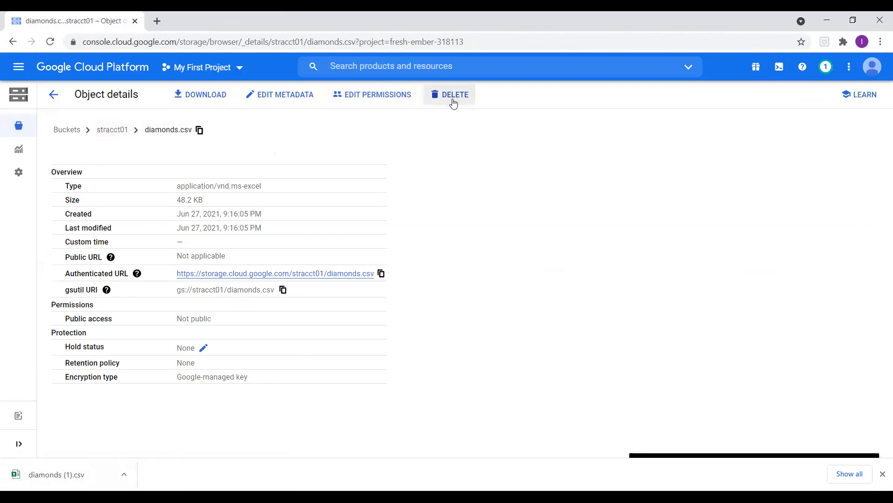
Start deleting diamonds.csv, then cancel the confirmation so the object remains.
{"action": "left_click", "coordinate": [454, 94]}
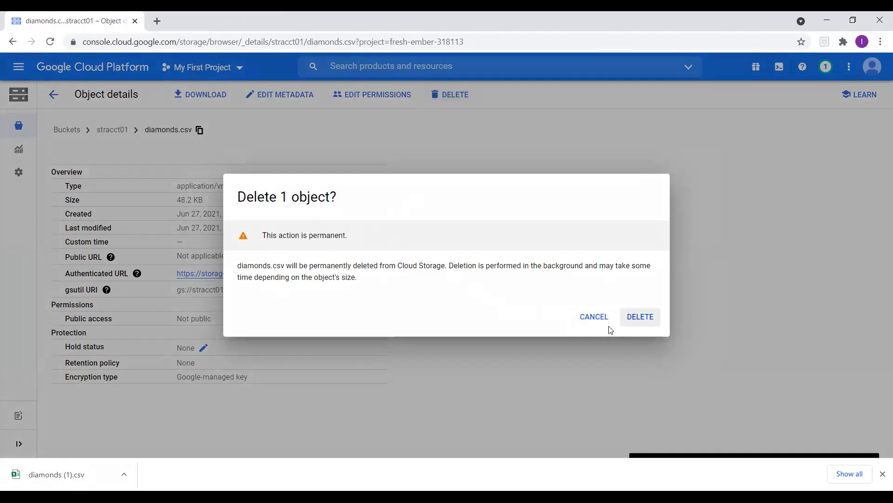
{"action": "left_click", "coordinate": [593, 316]}
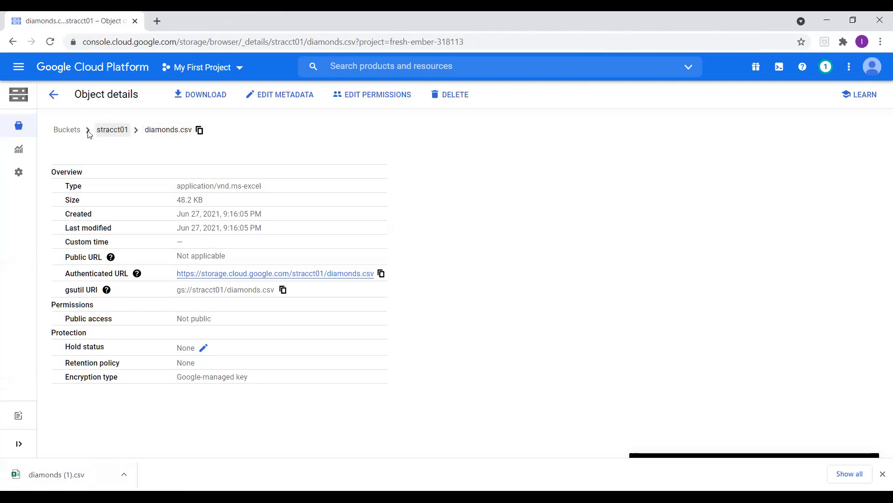
Back in the bucket list, select stracct01 and begin its deletion.
{"action": "left_click", "coordinate": [67, 129]}
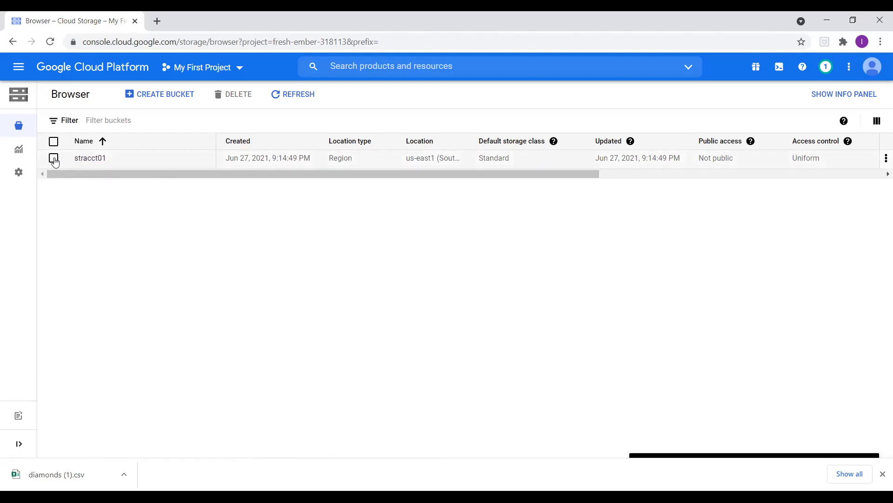
{"action": "left_click", "coordinate": [54, 158]}
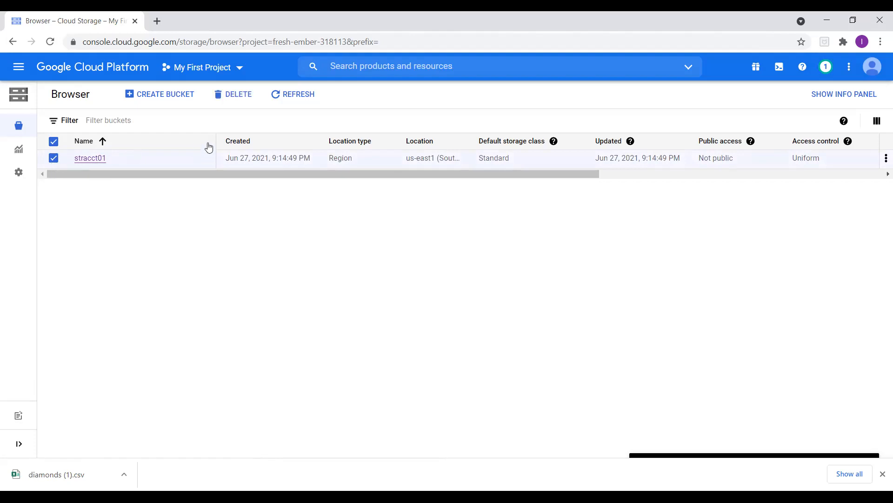
{"action": "left_click", "coordinate": [238, 94]}
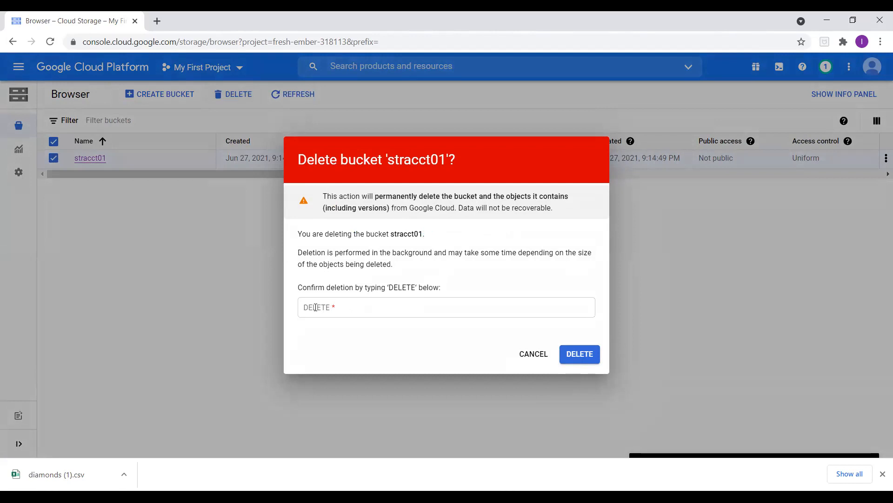
Confirm with the word DELETE to permanently remove the stracct01 bucket.
{"action": "left_click", "coordinate": [446, 307]}
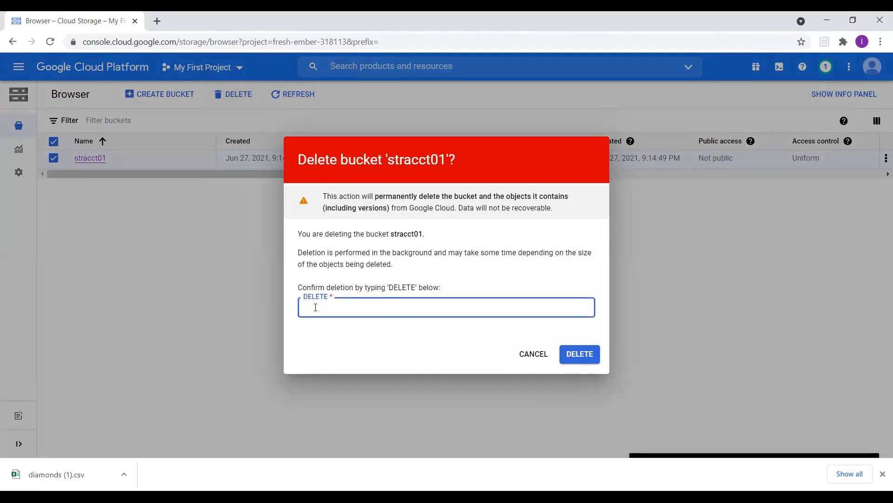
{"action": "type", "text": "Del"}
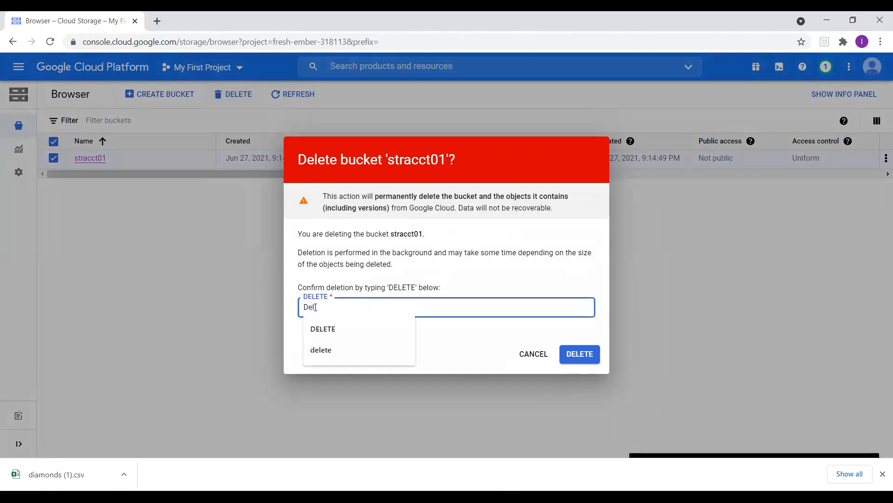
{"action": "key", "text": "Backspace"}
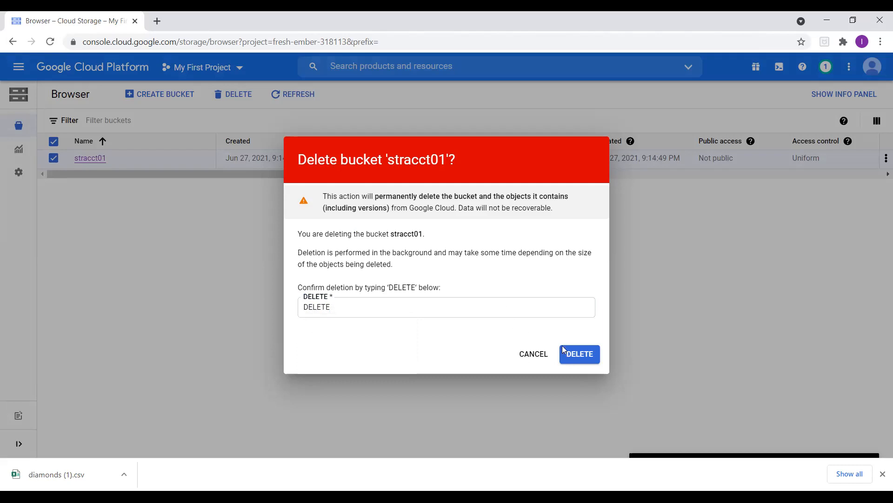
{"action": "left_click", "coordinate": [579, 353]}
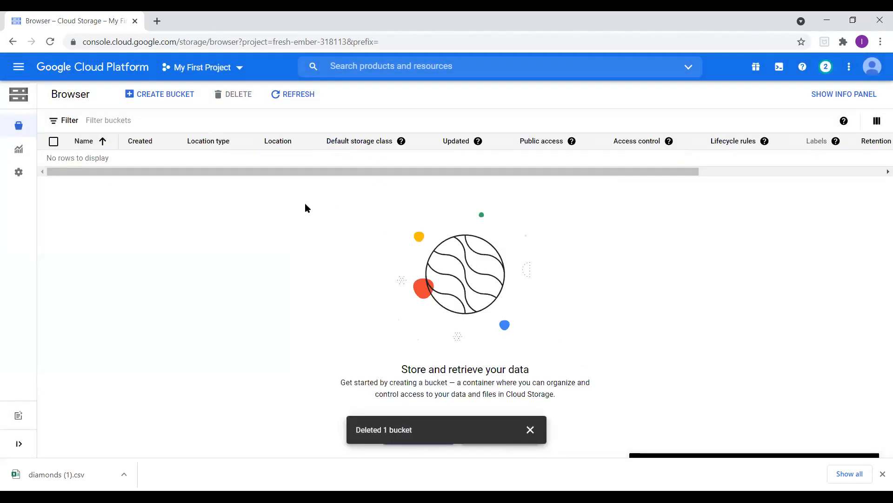
{"action": "mouse_move", "coordinate": [91, 143]}
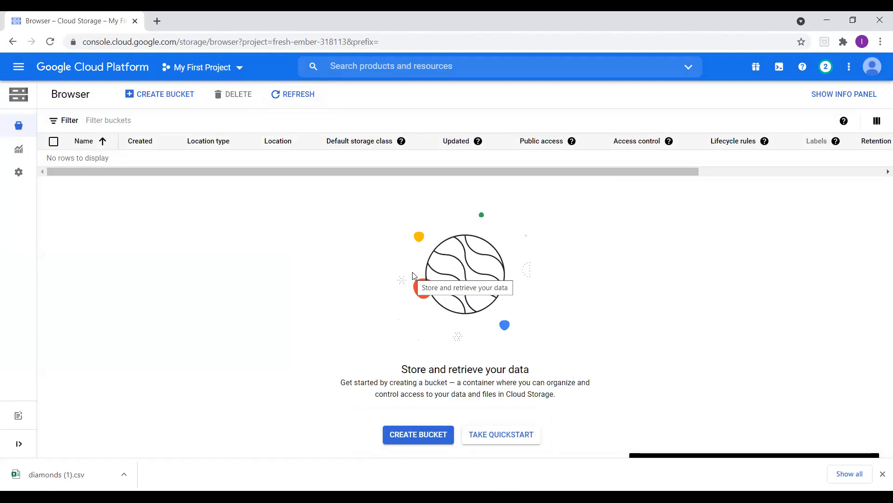
{"action": "mouse_move", "coordinate": [400, 233]}
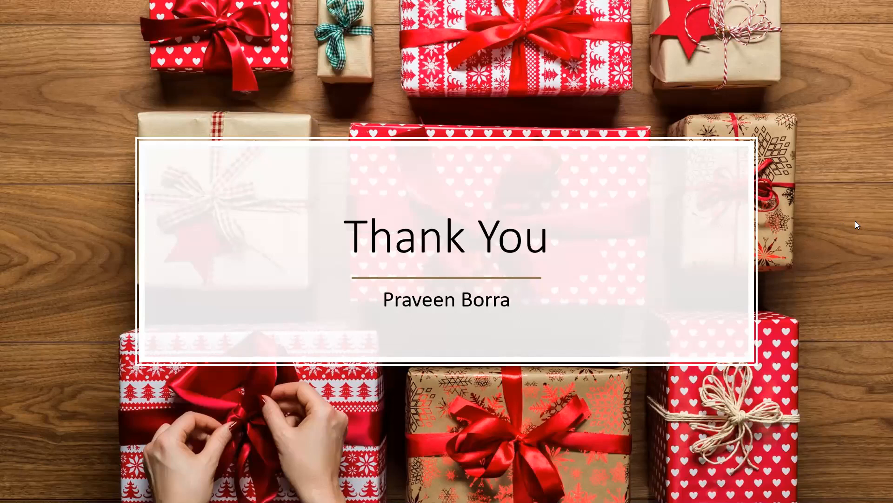
{"action": "mouse_move", "coordinate": [841, 220]}
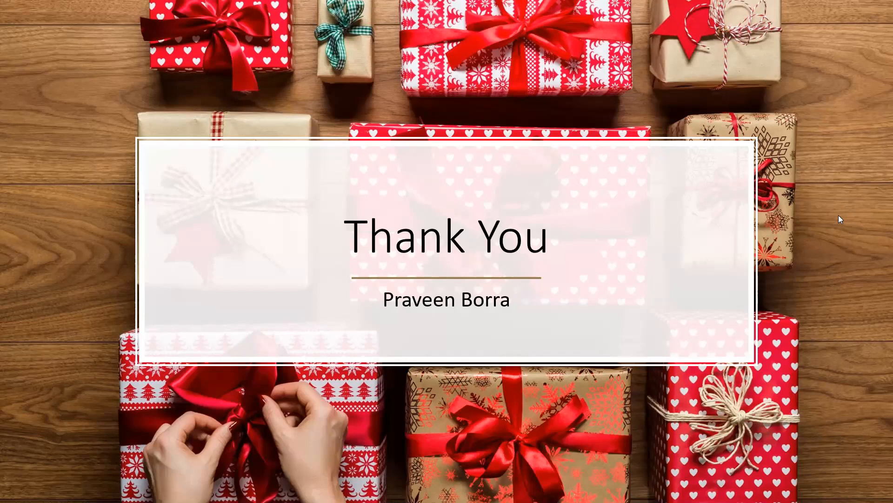
{"action": "mouse_move", "coordinate": [456, 61]}
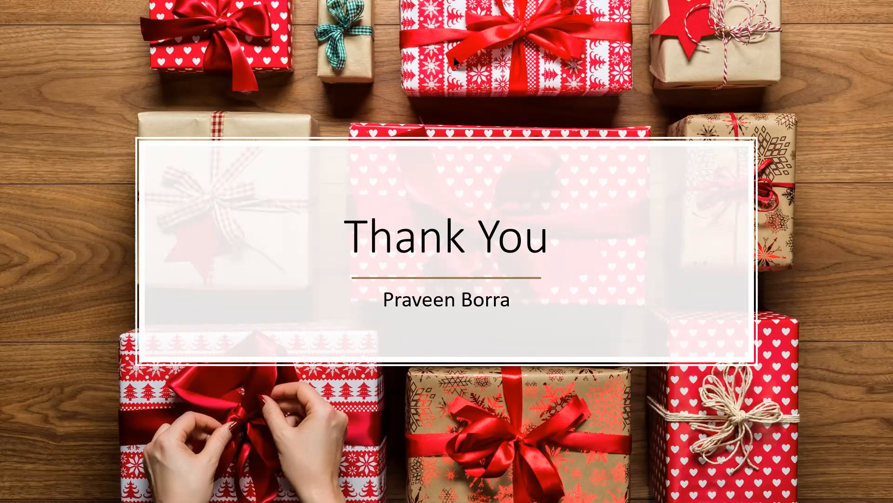